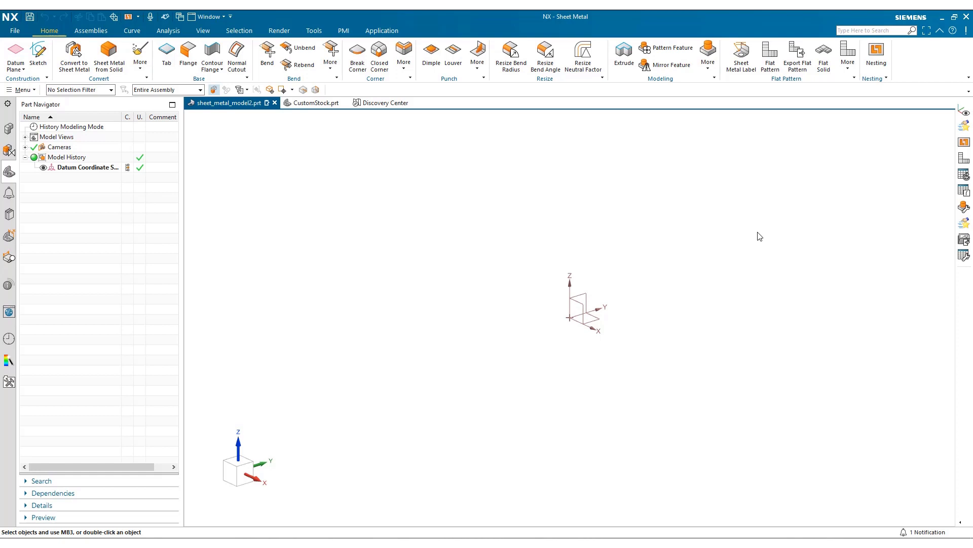
pyautogui.moveTo(757, 246)
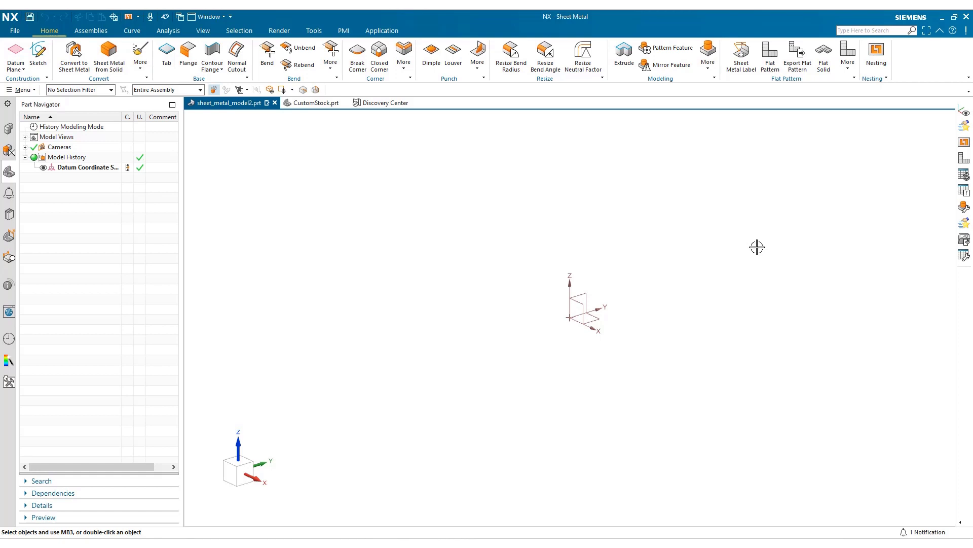
pyautogui.moveTo(752, 230)
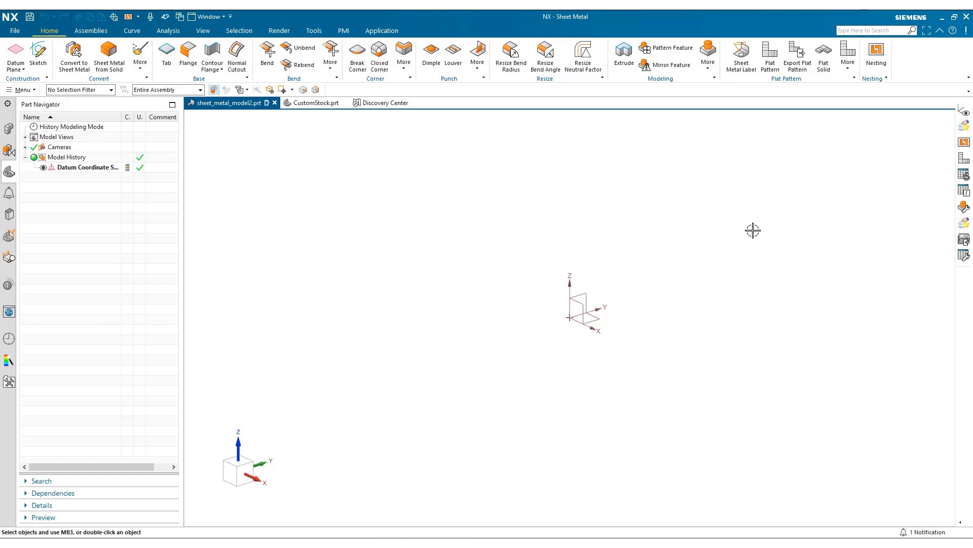
# Launch Nesting from the Home ribbon and start loading a saved nest input file
pyautogui.click(876, 51)
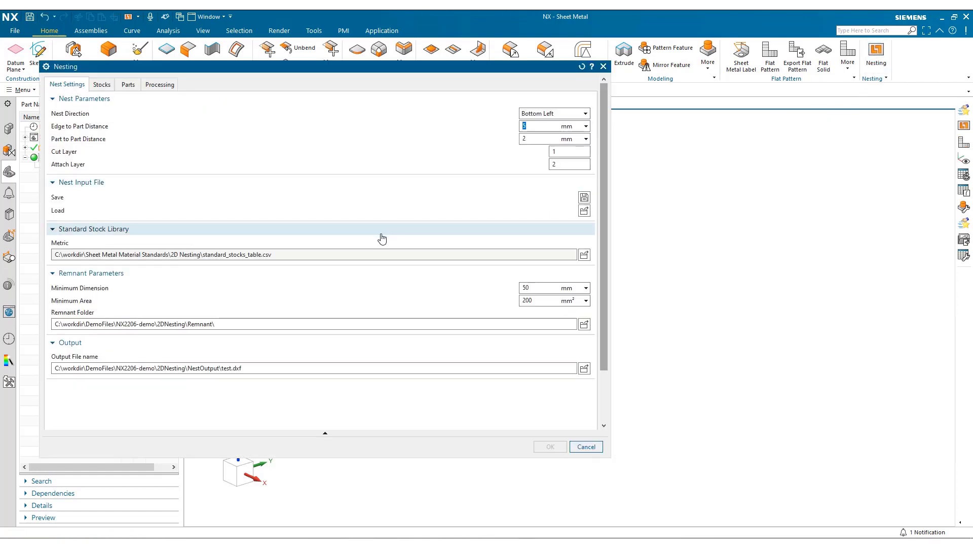
pyautogui.moveTo(579, 226)
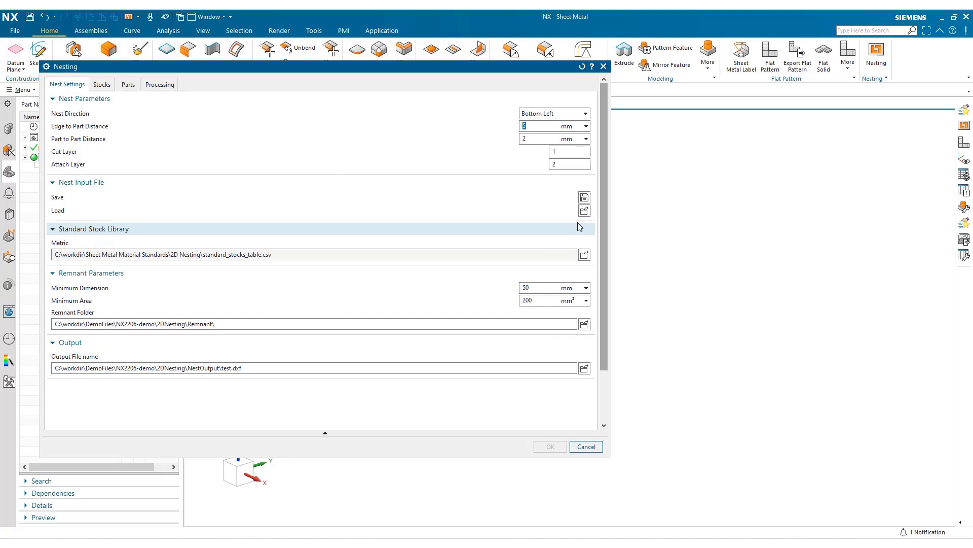
pyautogui.click(584, 211)
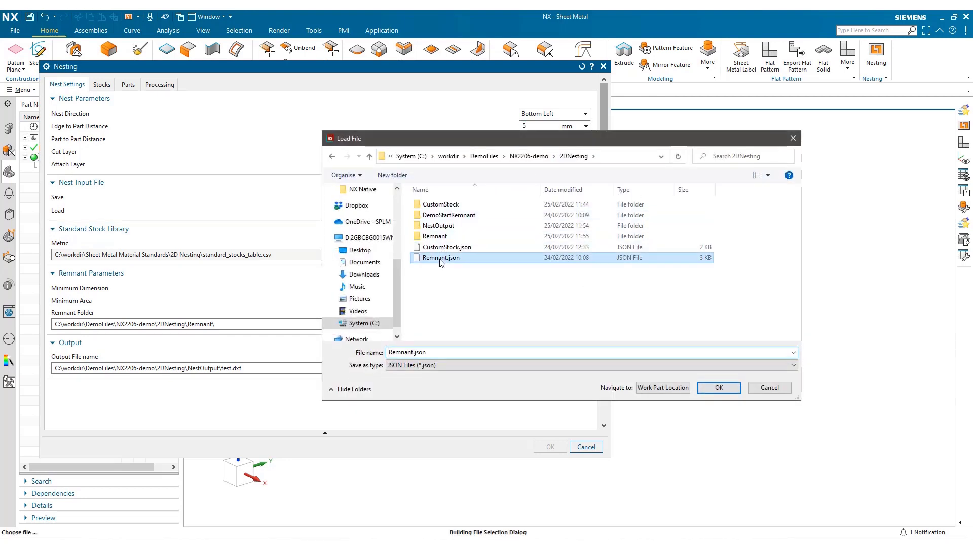
# Confirm loading Remnant.json: 5 mm edge distance, attach layers 2,3, 300 mm / 50000 mm² remnant minimums
pyautogui.click(719, 387)
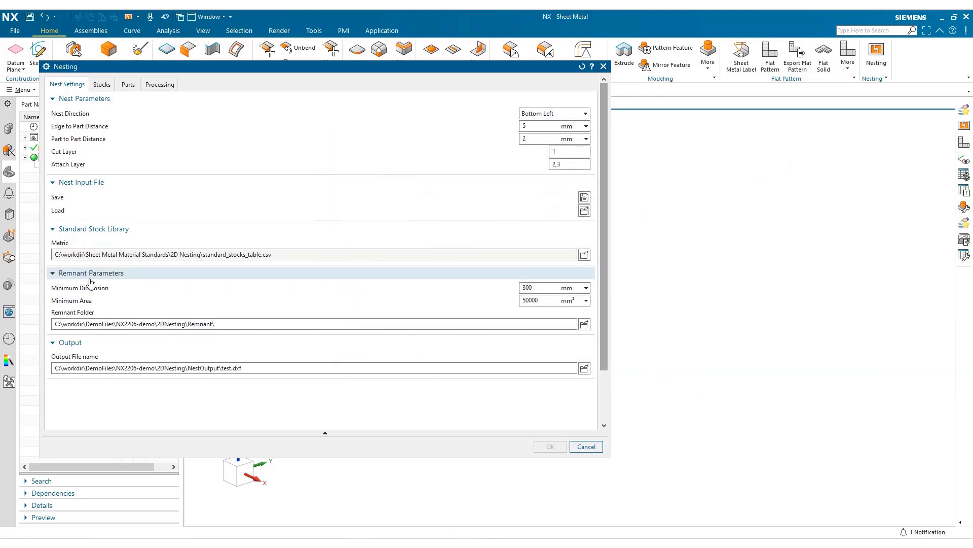
pyautogui.moveTo(174, 288)
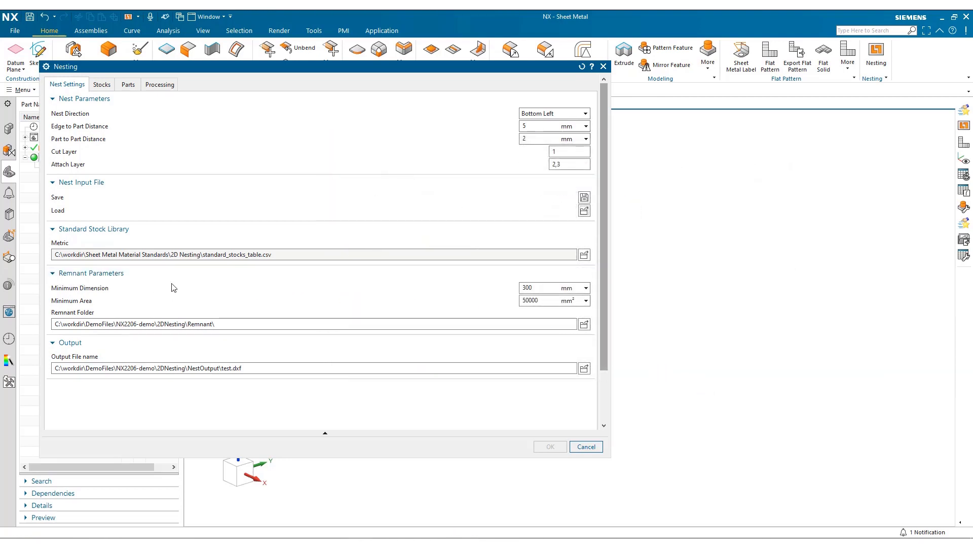
pyautogui.moveTo(100, 298)
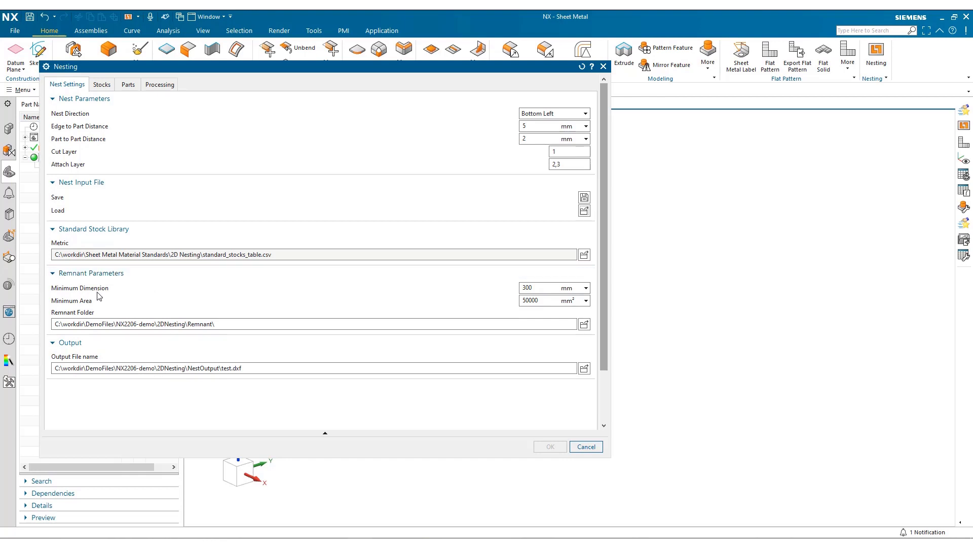
pyautogui.moveTo(100, 314)
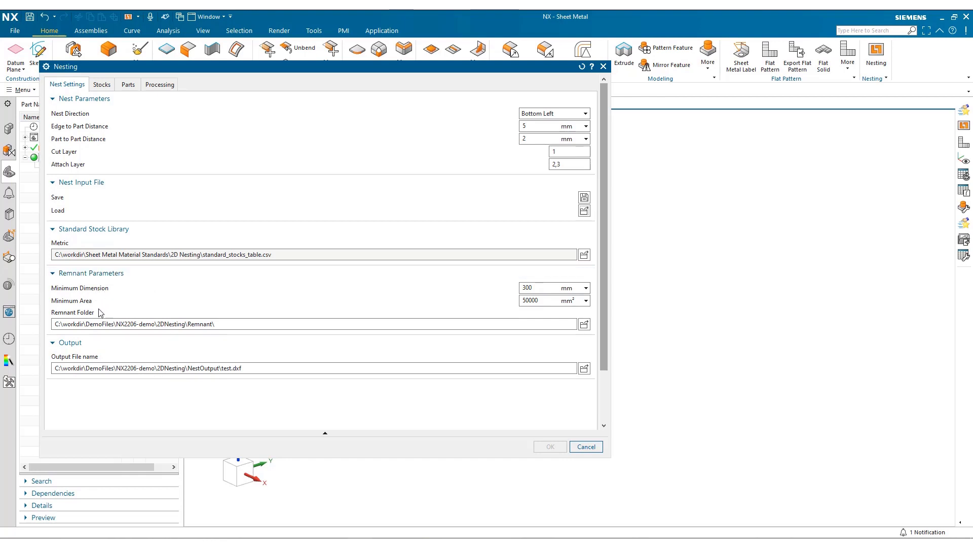
pyautogui.moveTo(250, 342)
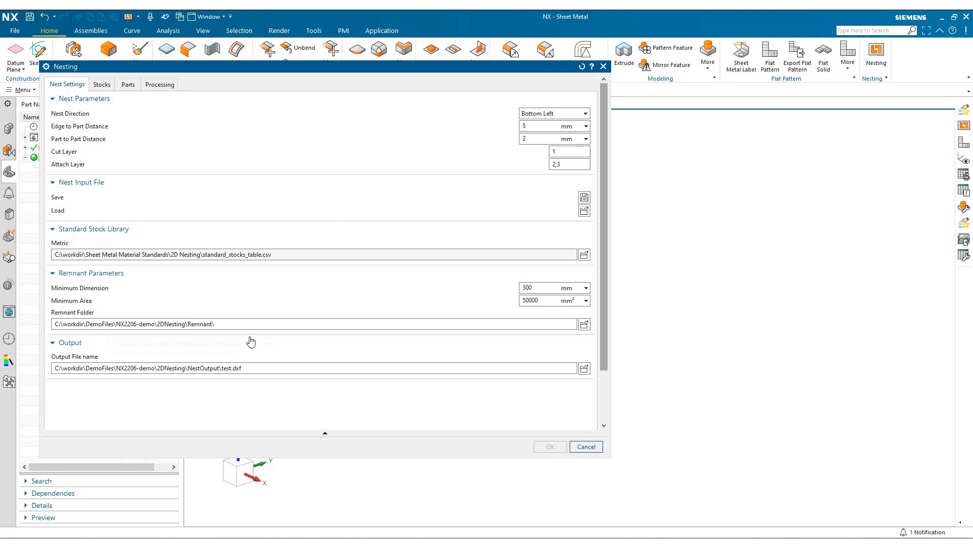
pyautogui.moveTo(524, 316)
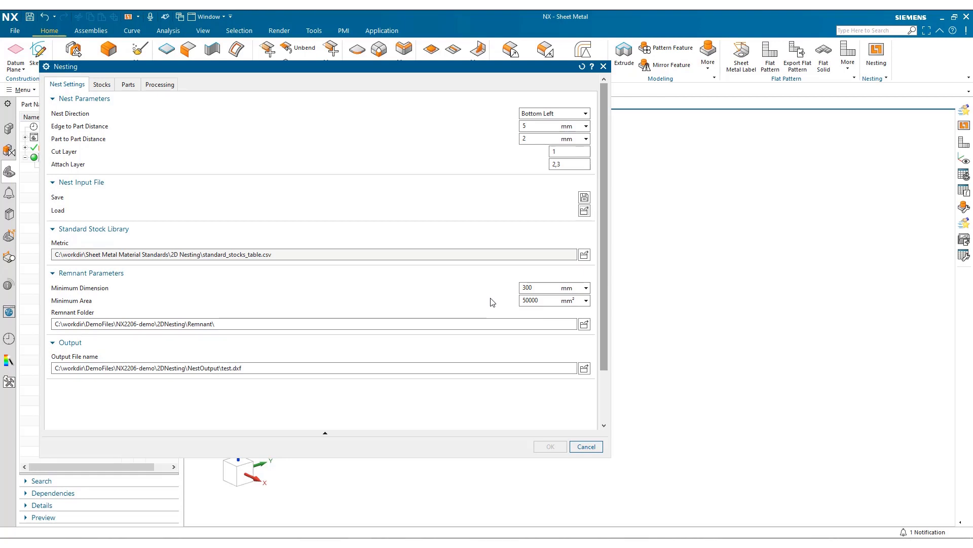
pyautogui.moveTo(497, 301)
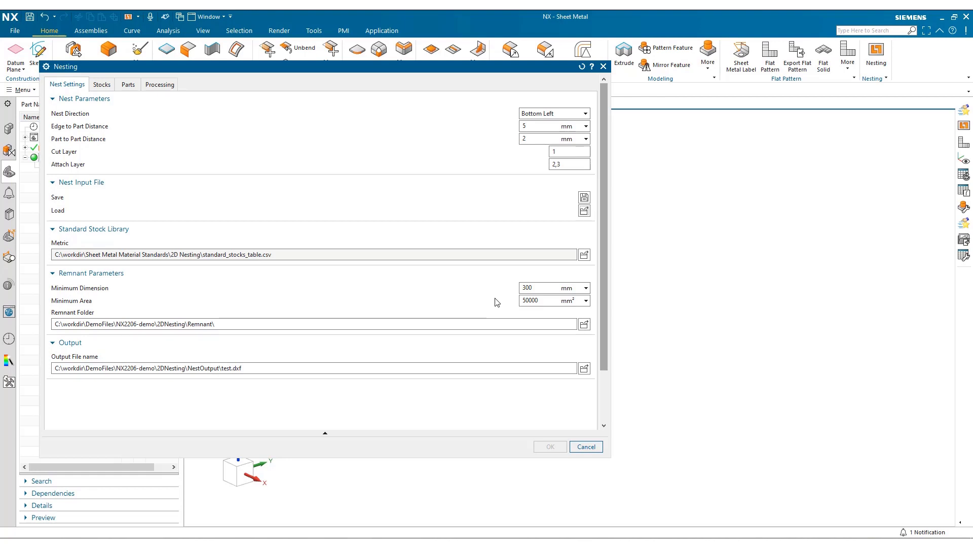
pyautogui.moveTo(536, 317)
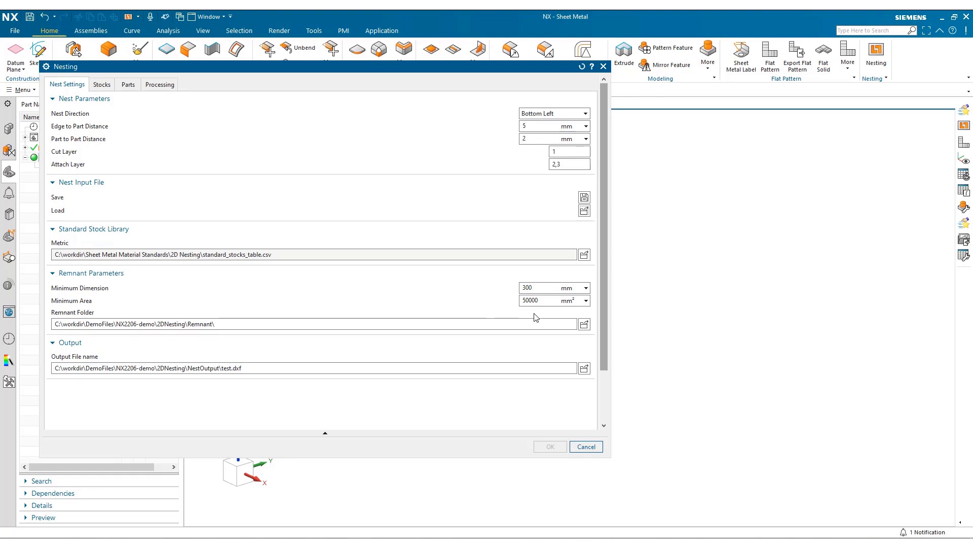
pyautogui.moveTo(530, 314)
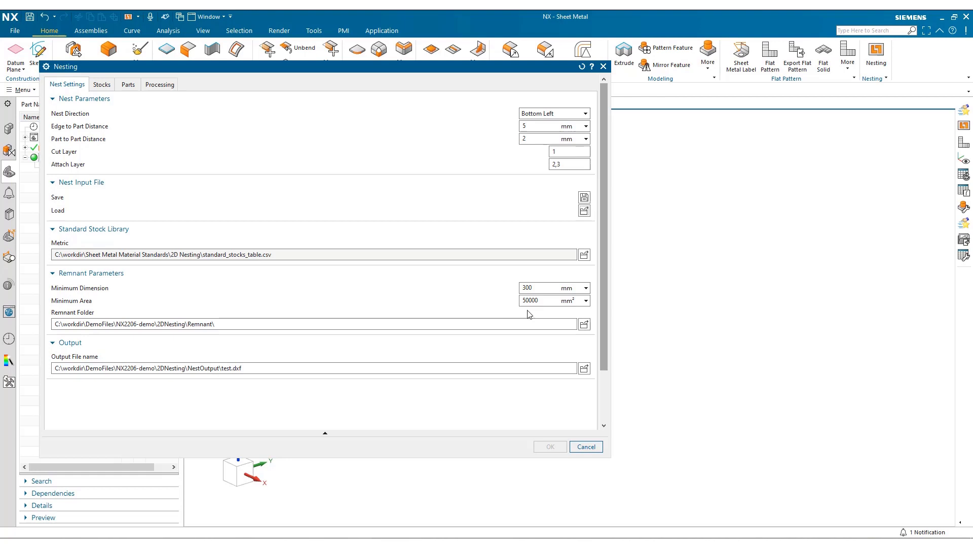
pyautogui.moveTo(517, 313)
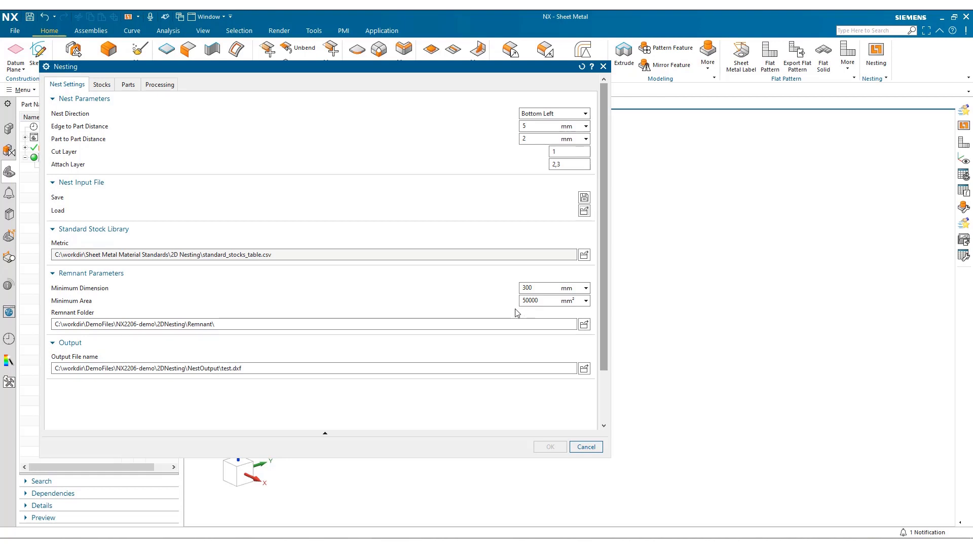
pyautogui.moveTo(401, 302)
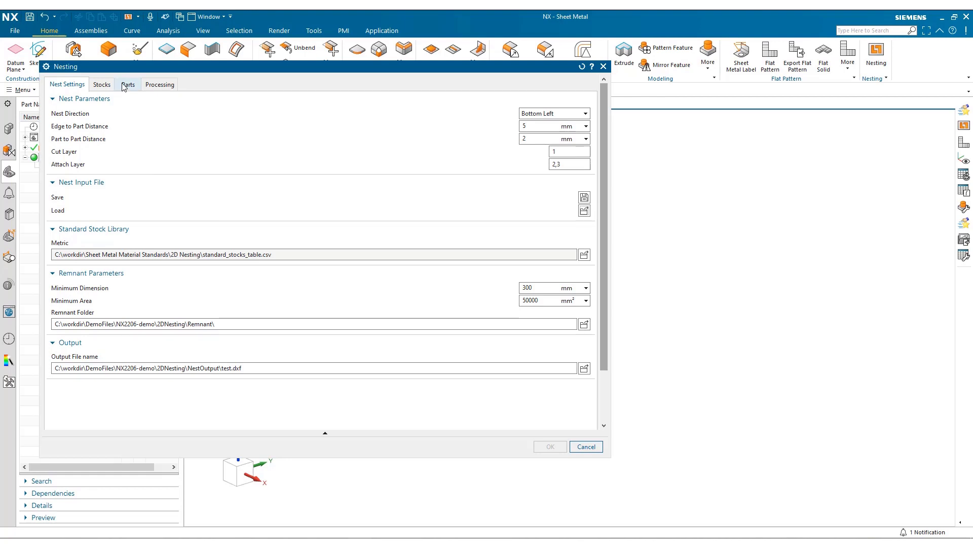
# Show the Parts list with six parts at batch quantity 30, four valid and included
pyautogui.click(126, 84)
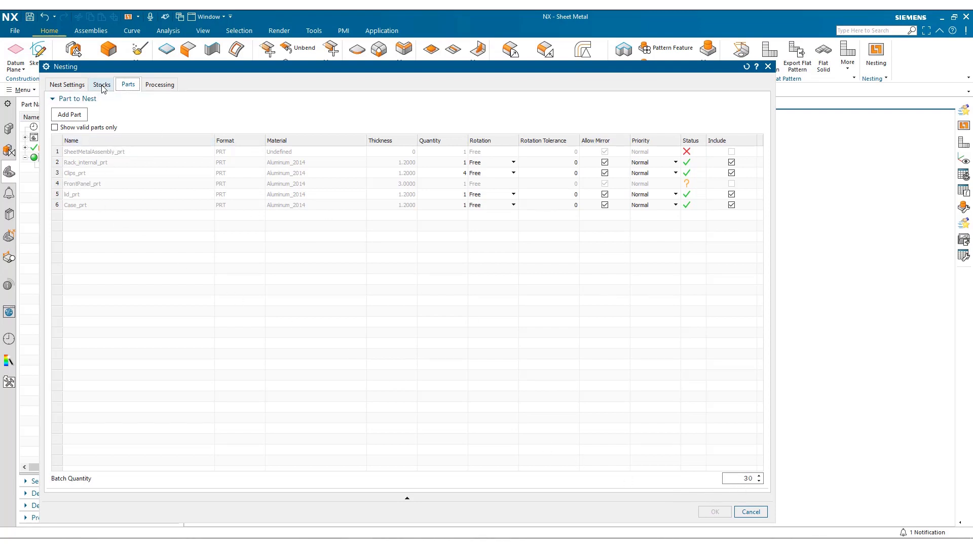
# Include remnants so the remnant DXF stock joins the three aluminium sheets at highest priority
pyautogui.click(101, 84)
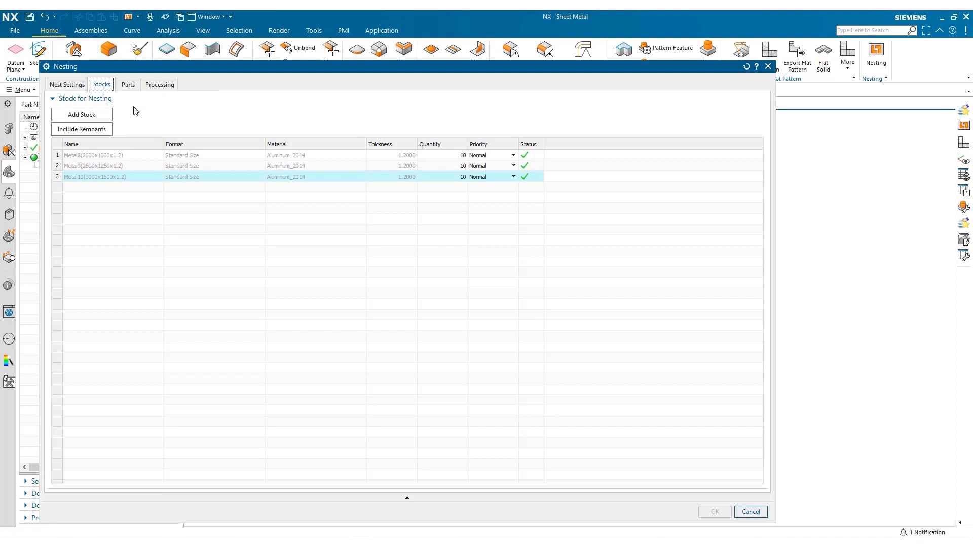
pyautogui.moveTo(256, 168)
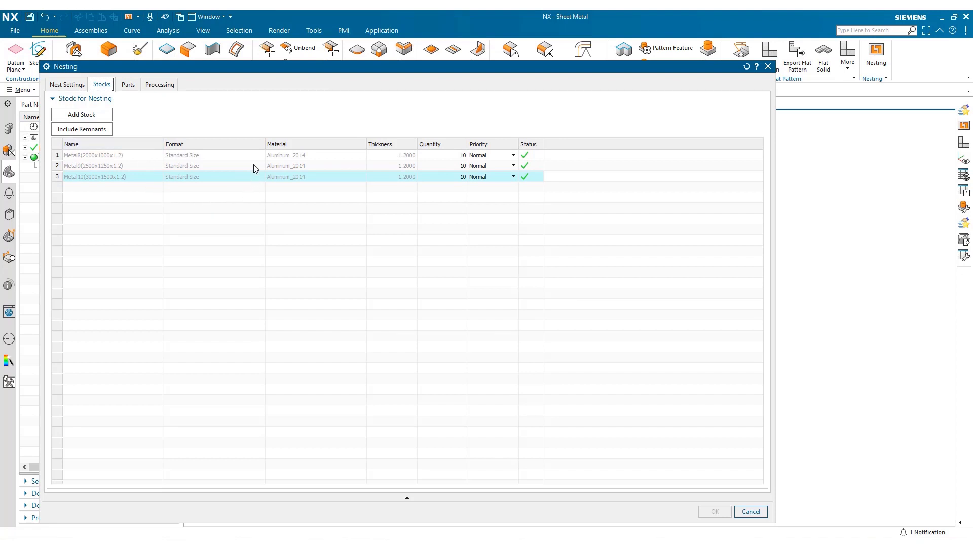
pyautogui.moveTo(121, 150)
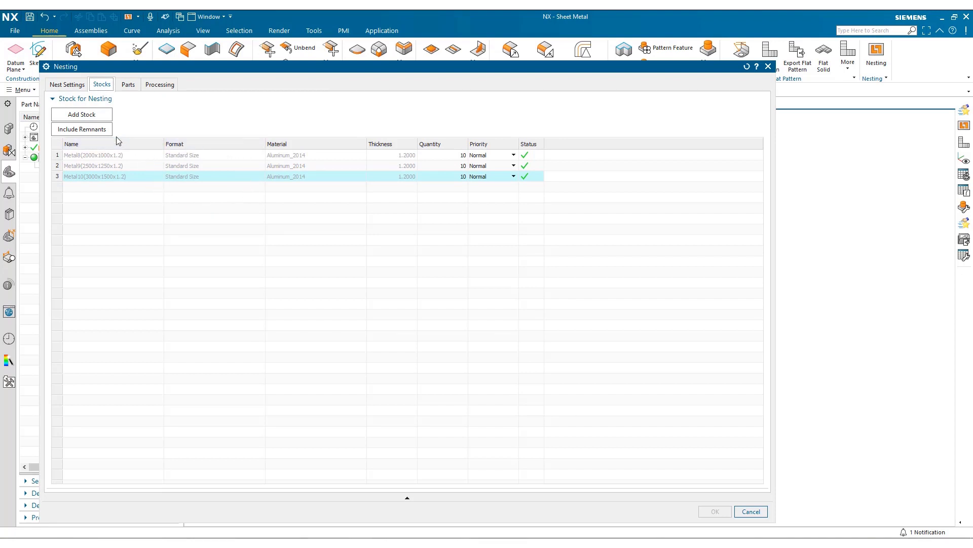
pyautogui.click(81, 130)
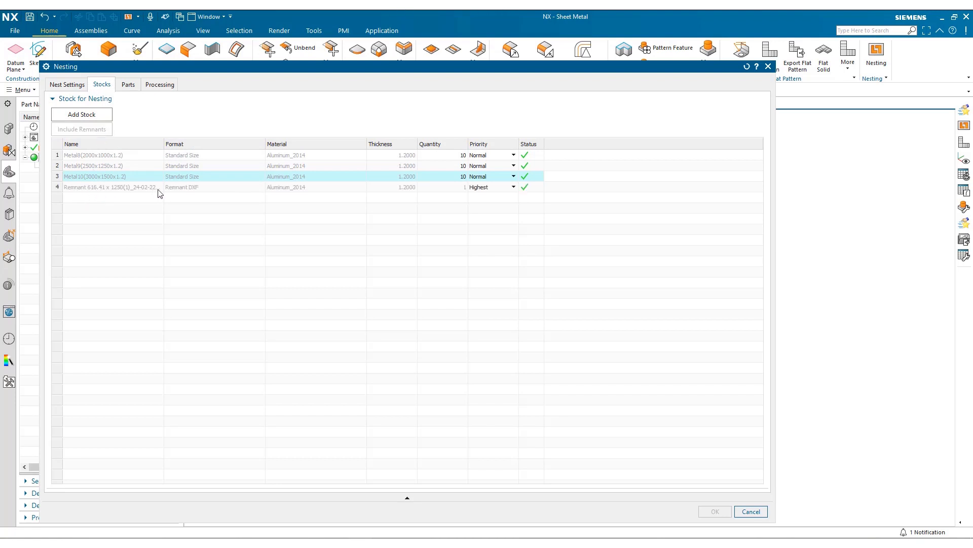
pyautogui.moveTo(207, 196)
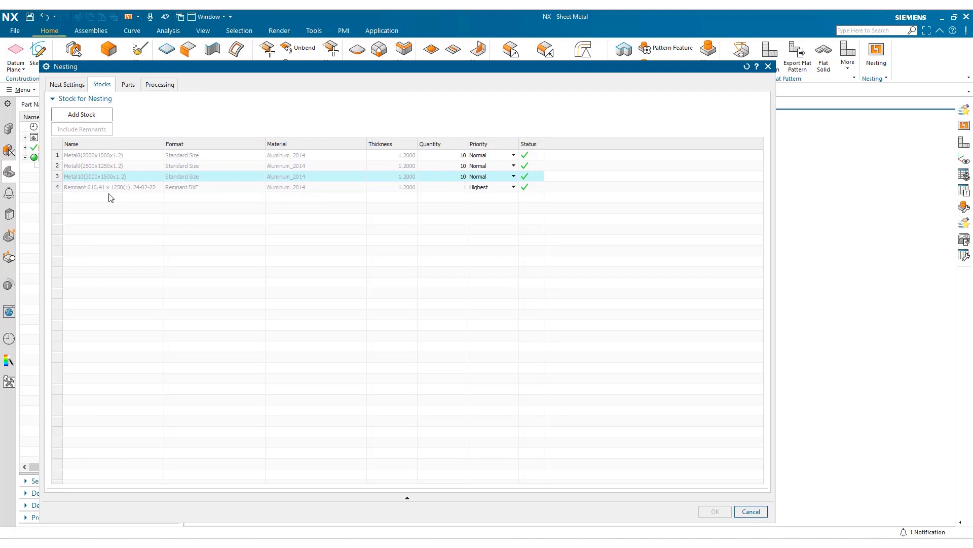
pyautogui.moveTo(214, 212)
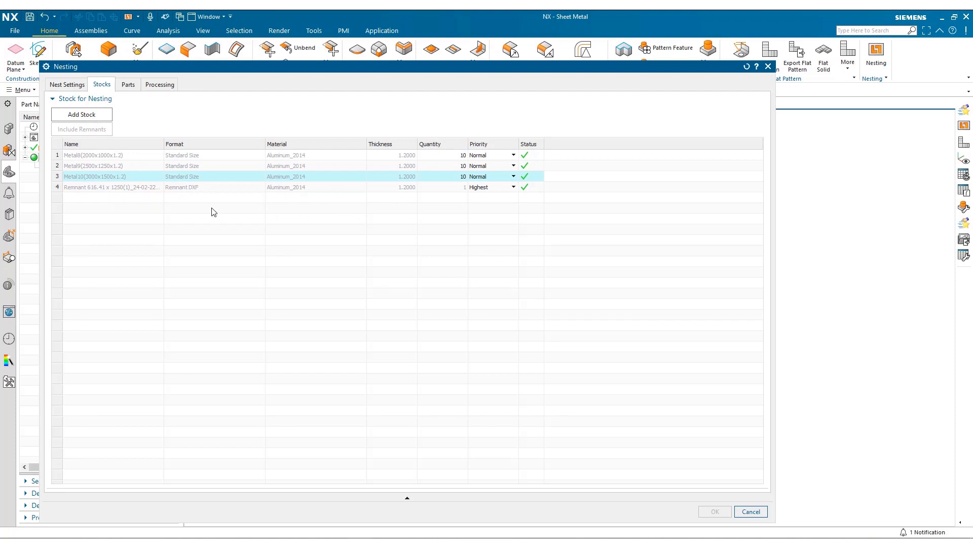
pyautogui.moveTo(158, 91)
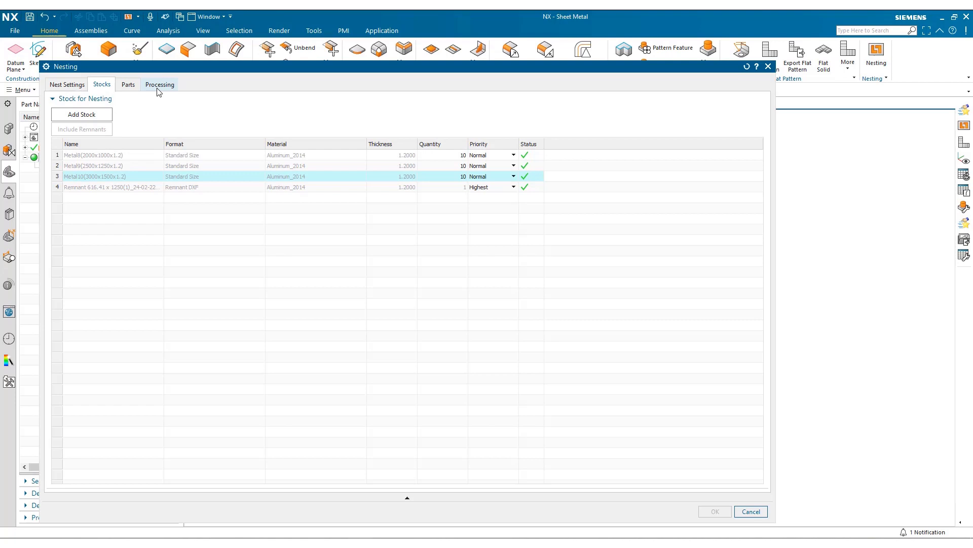
# Run the nest from Processing, placing all 210 parts on the remnant plus two 3000x1500 sheets
pyautogui.click(160, 85)
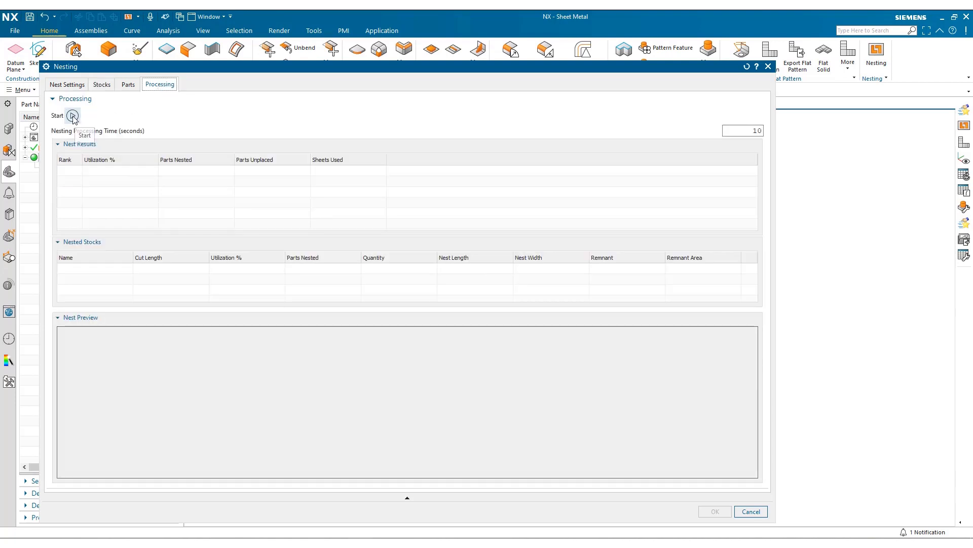
pyautogui.click(73, 115)
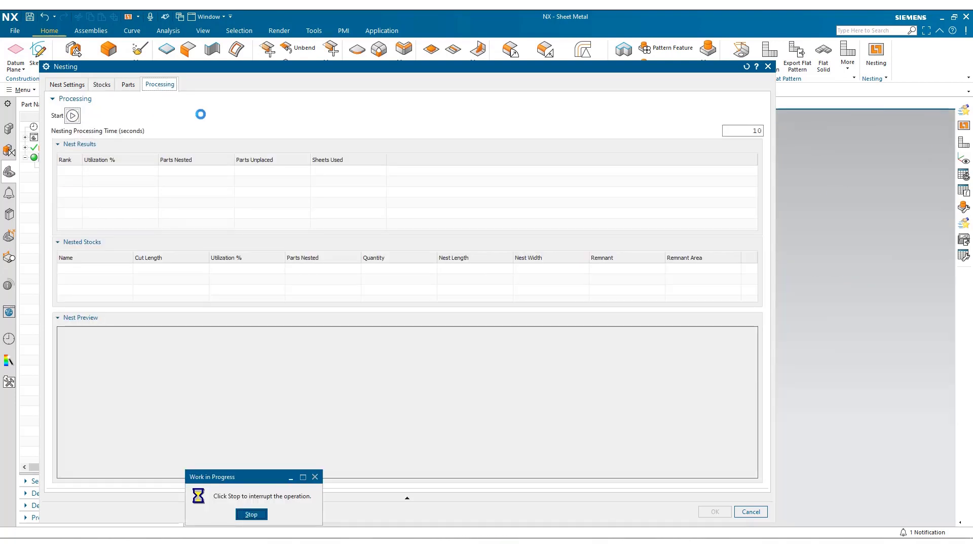
pyautogui.click(251, 513)
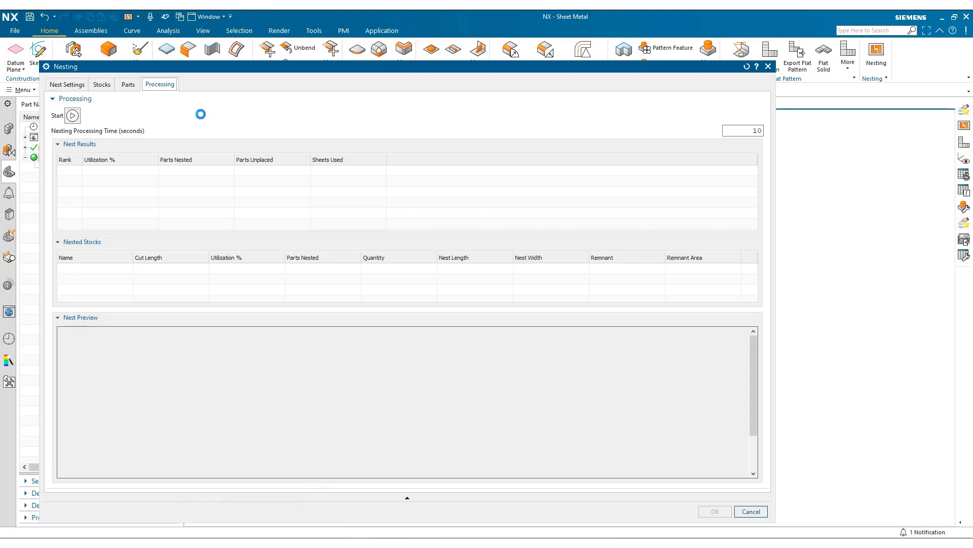
pyautogui.click(73, 116)
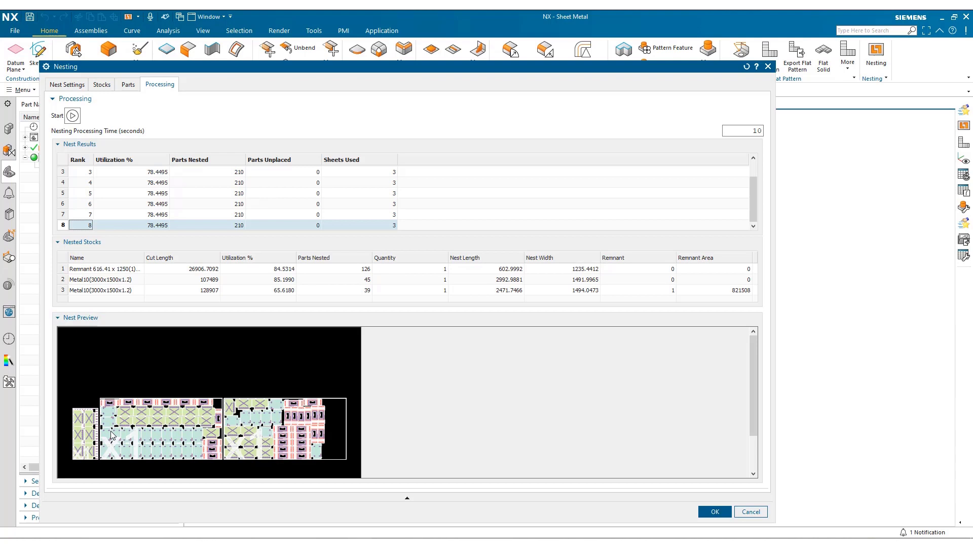
pyautogui.moveTo(94, 427)
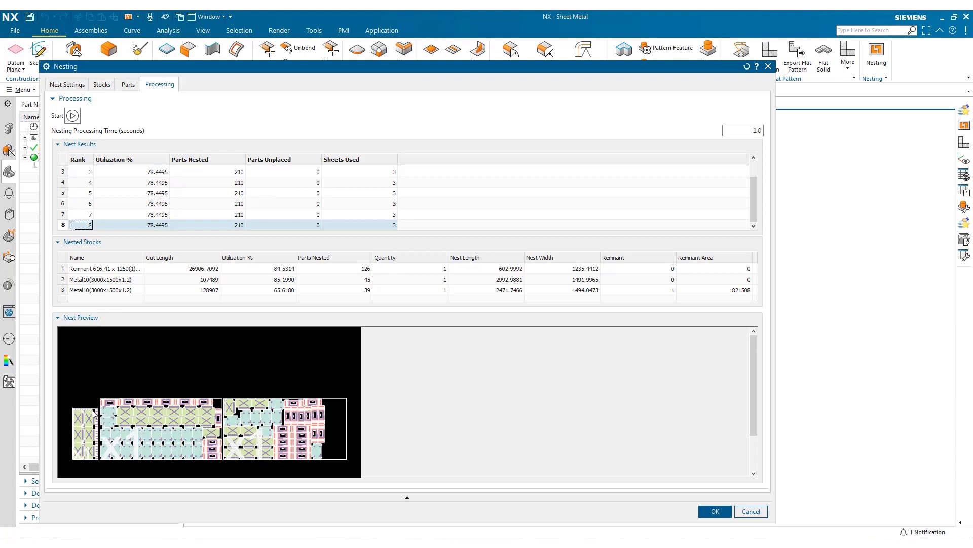
pyautogui.moveTo(229, 422)
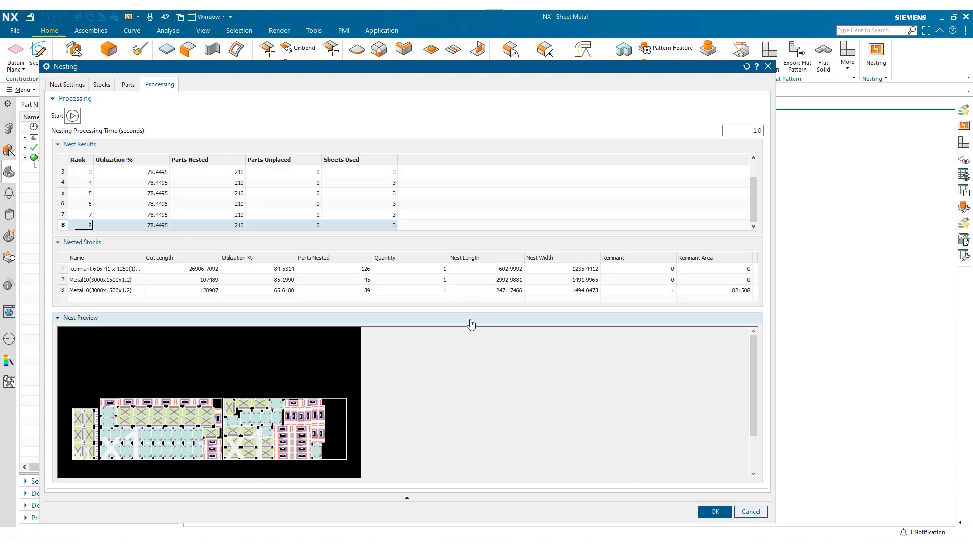
pyautogui.moveTo(93, 257)
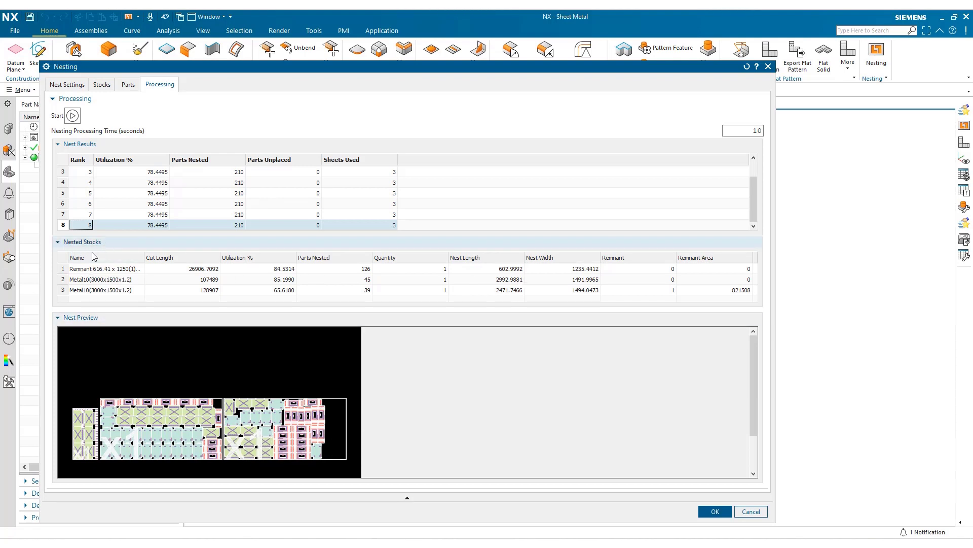
# Preview the remnant stock's nest, then the second sheet with 45 parts at about 85.2% utilization
pyautogui.click(101, 268)
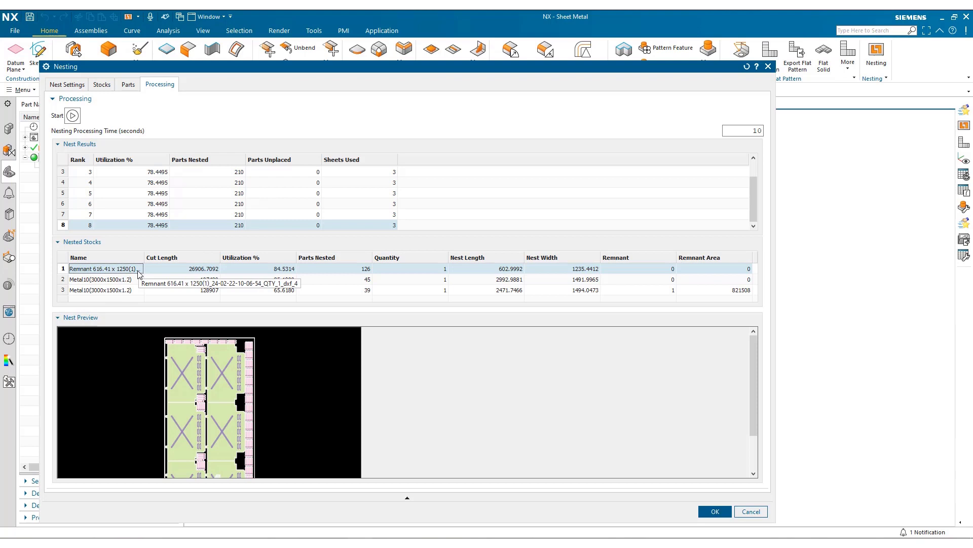
pyautogui.click(100, 279)
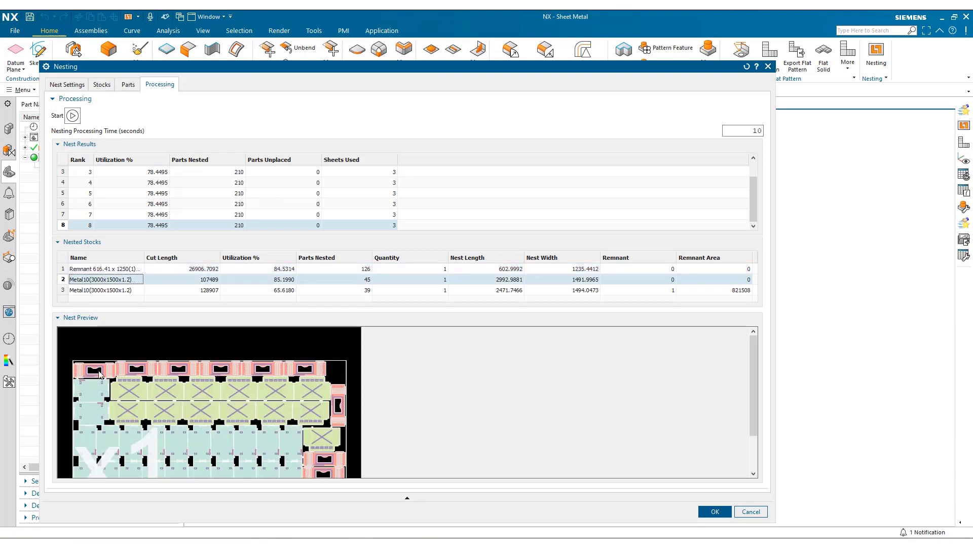
pyautogui.moveTo(86, 319)
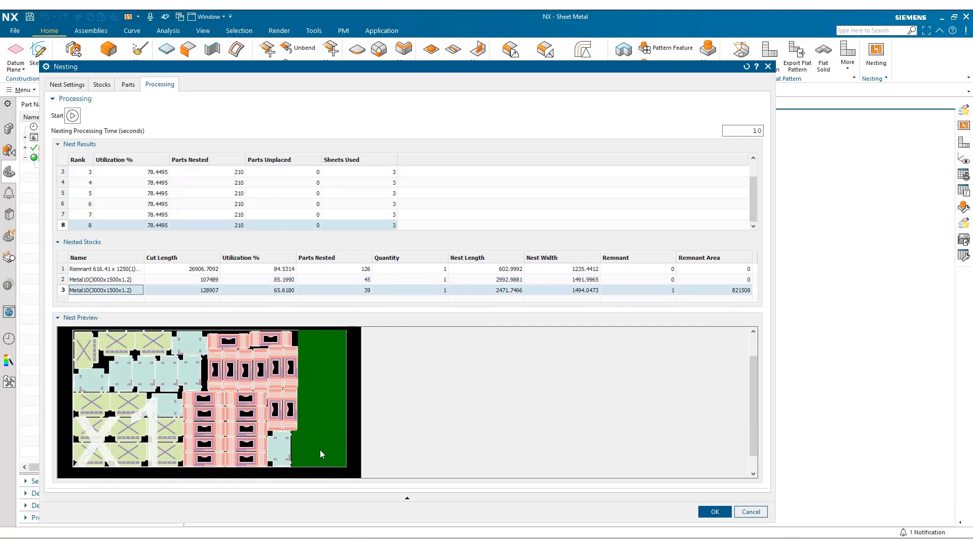
pyautogui.moveTo(324, 363)
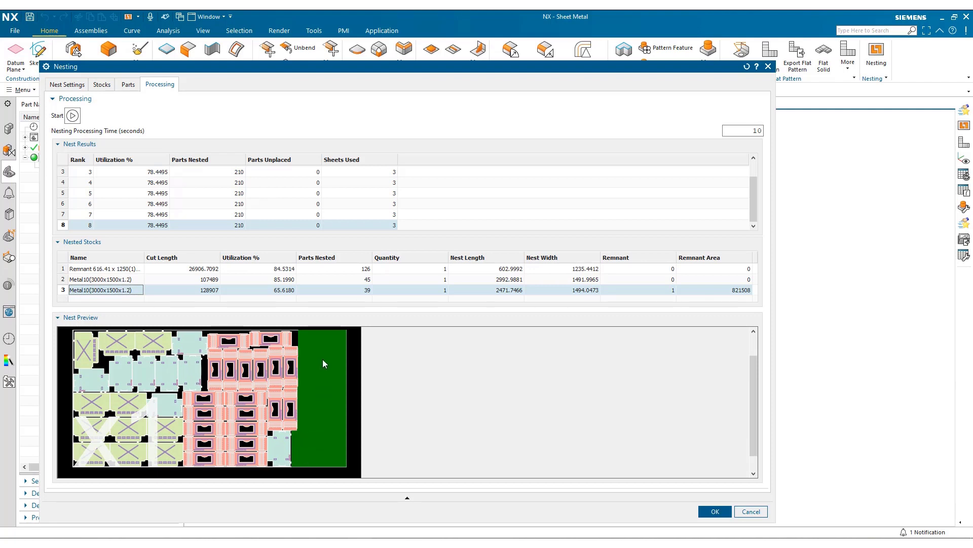
pyautogui.moveTo(642, 272)
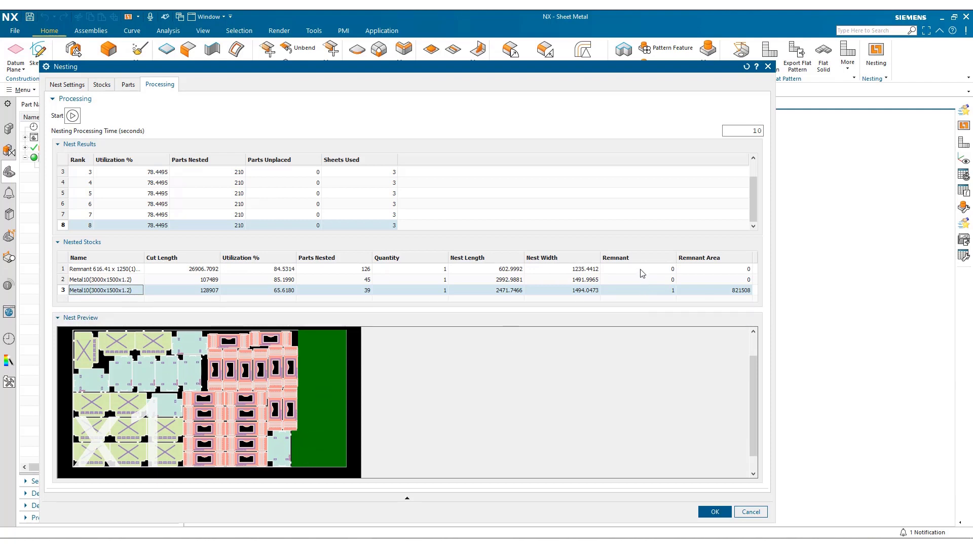
pyautogui.moveTo(722, 275)
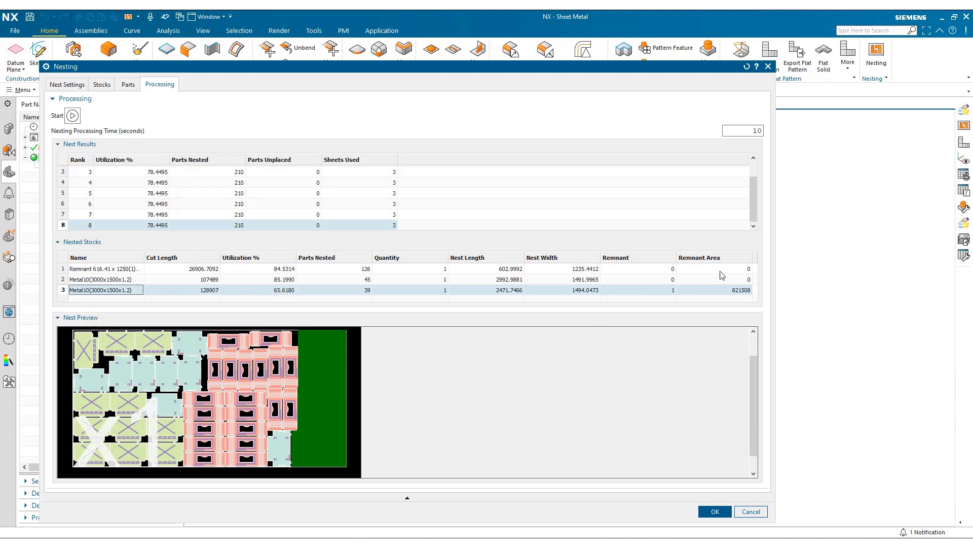
pyautogui.moveTo(406, 213)
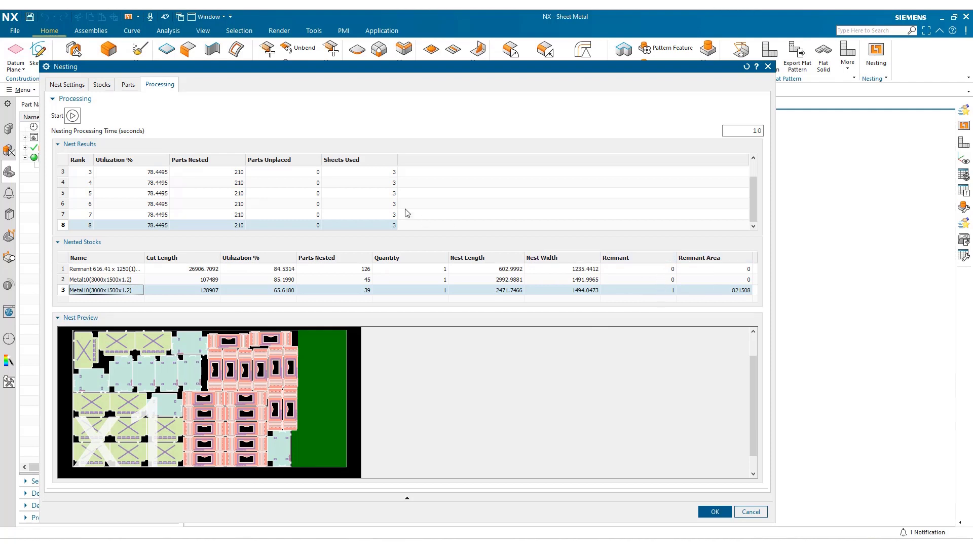
pyautogui.moveTo(101, 84)
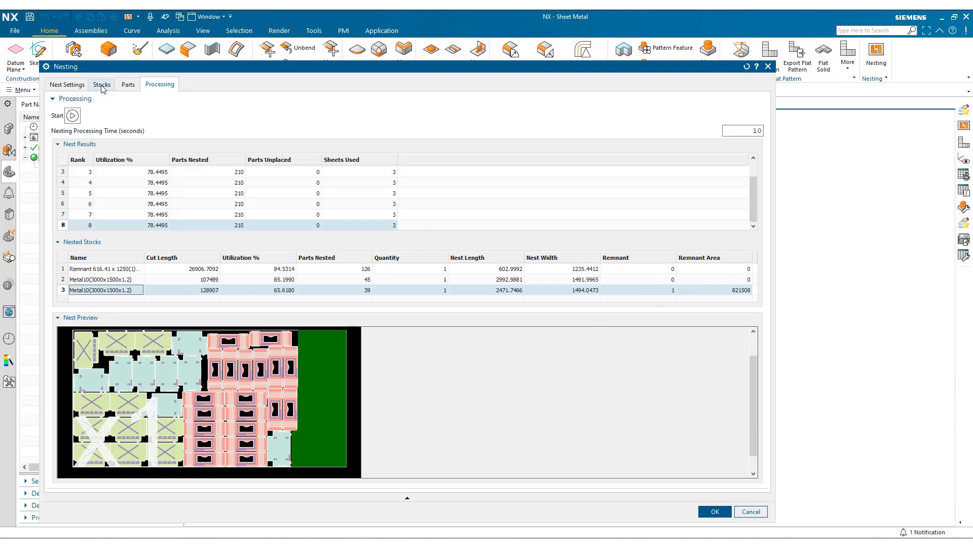
# Review the Stocks list, then return to Processing and output the nest, reaching the overwrite prompt
pyautogui.click(102, 84)
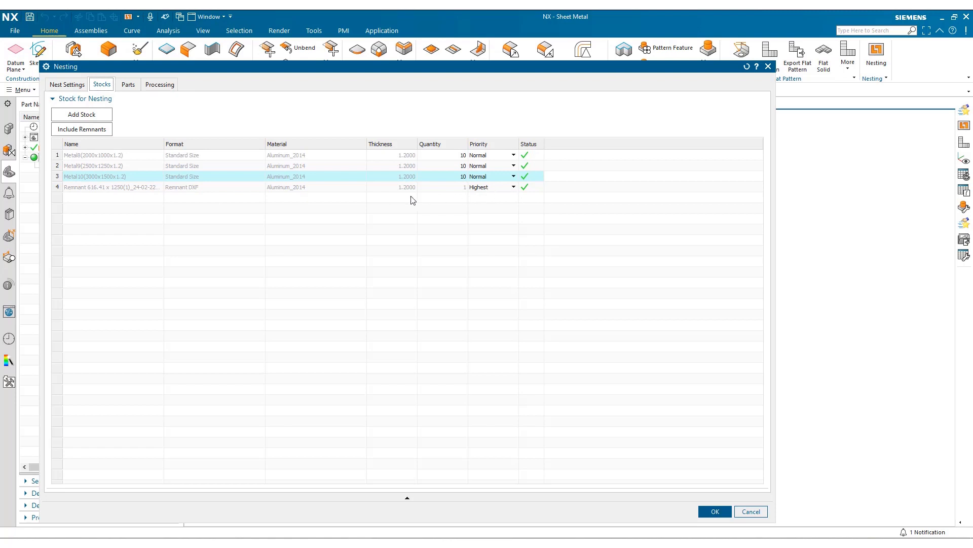
pyautogui.click(160, 84)
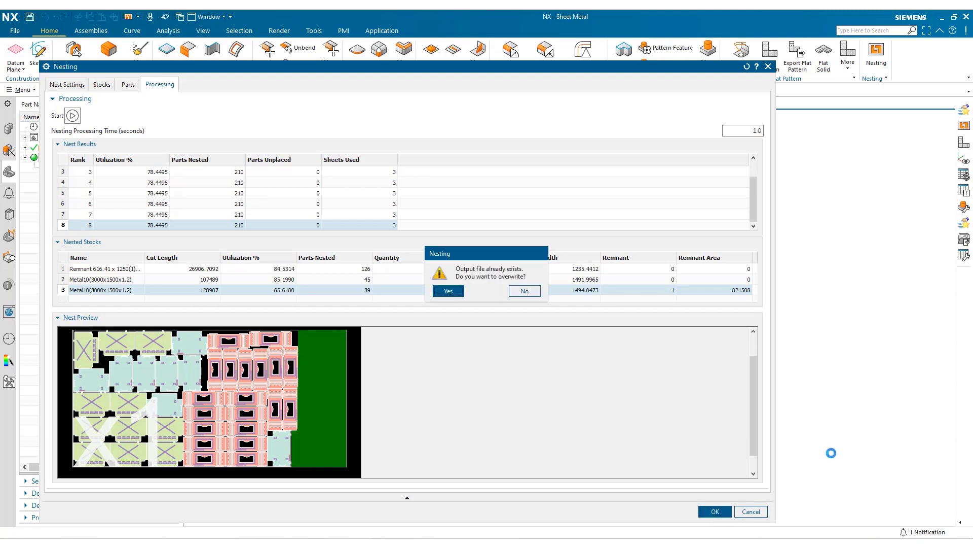
# Overwrite the existing output and accept the nest, generating a part file per nested sheet
pyautogui.click(448, 290)
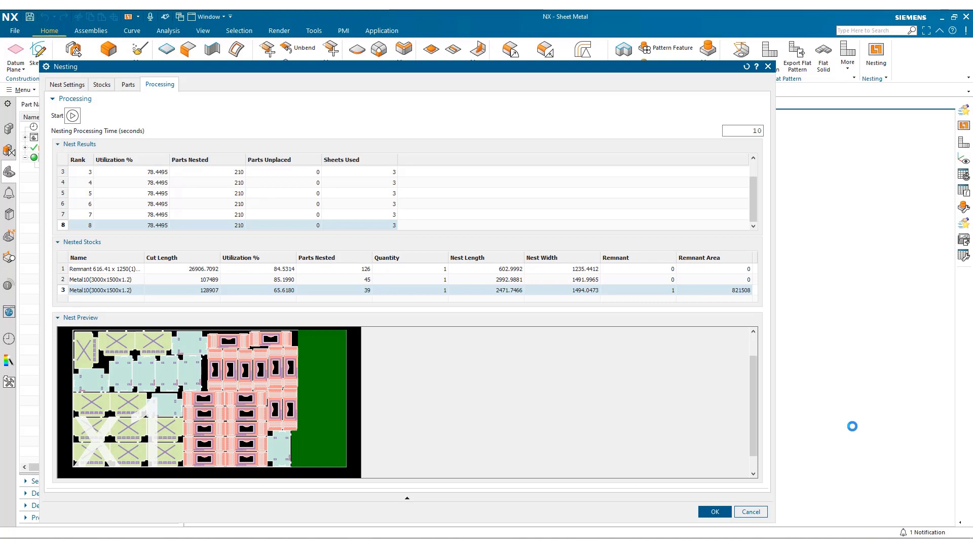
pyautogui.click(715, 511)
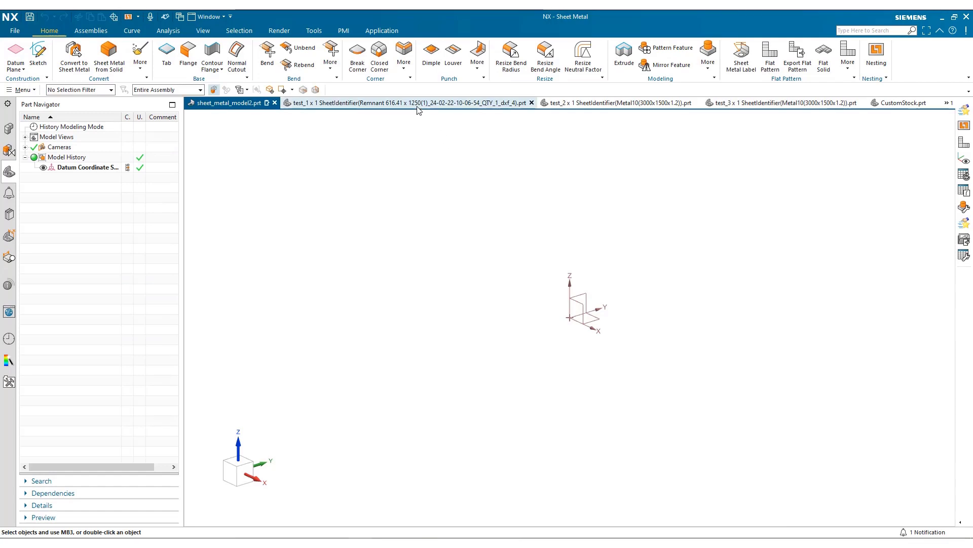
# Switch to the test_2 then test_3 part files to see both 3000x1500 sheets' nested layouts
pyautogui.click(407, 102)
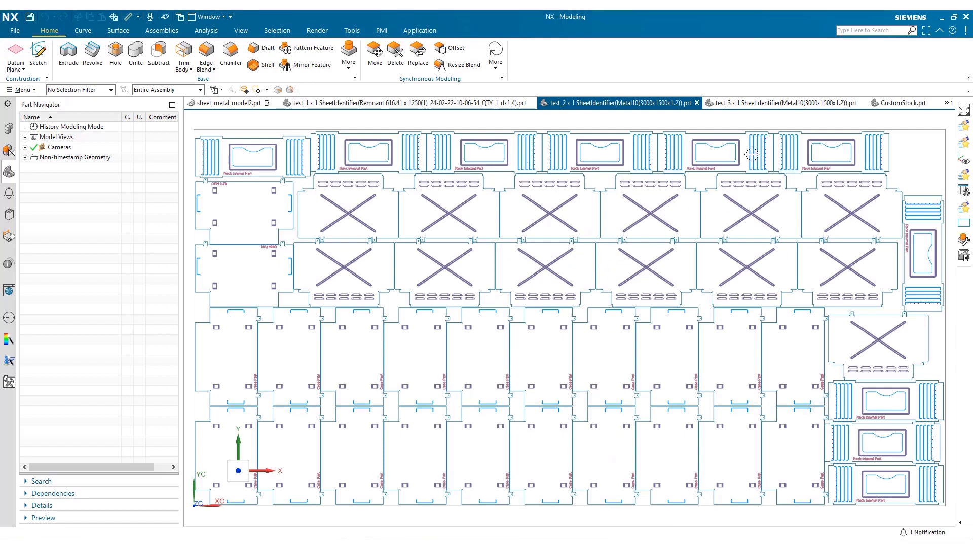
pyautogui.click(784, 101)
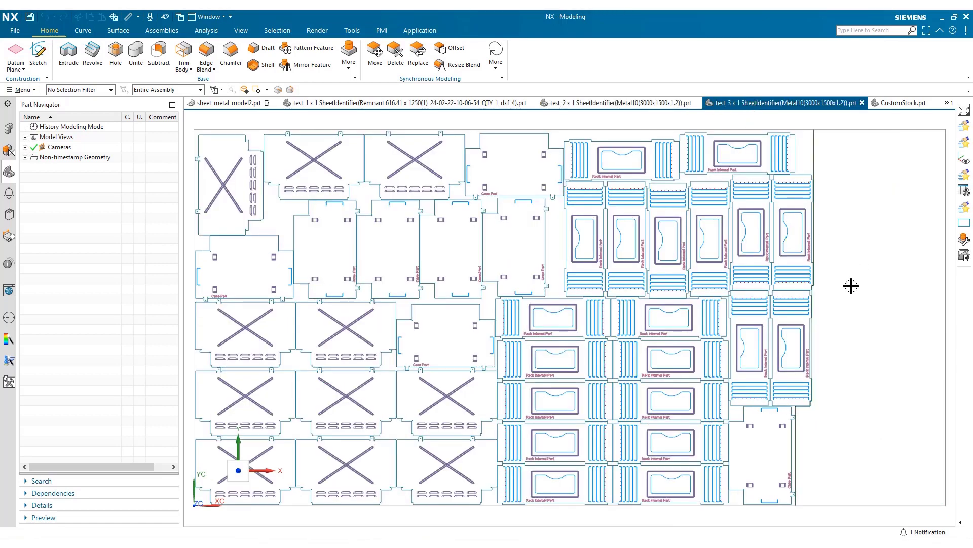
pyautogui.click(242, 31)
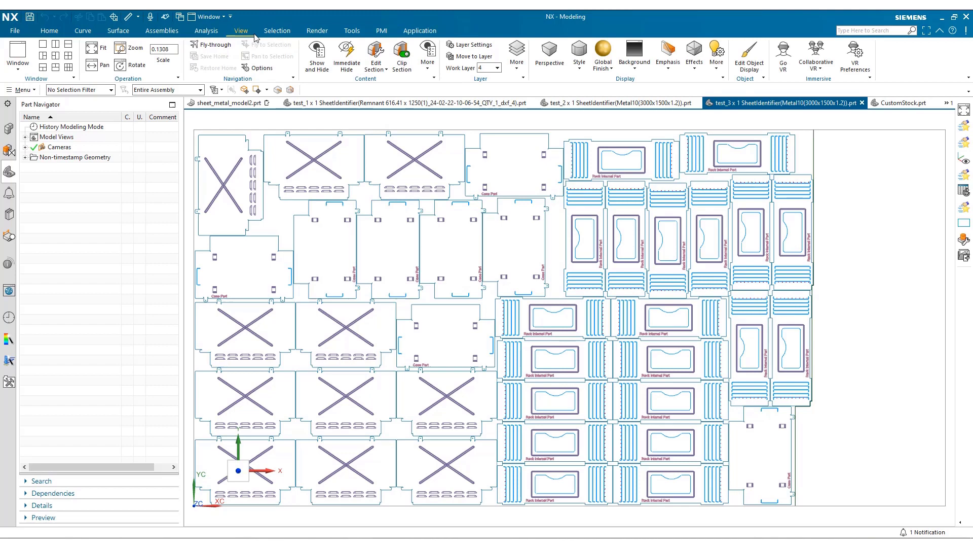
# In Layer Settings, hide layers 1–3, toggle layer 7, then restore the internal-marking layers' visibility
pyautogui.click(473, 45)
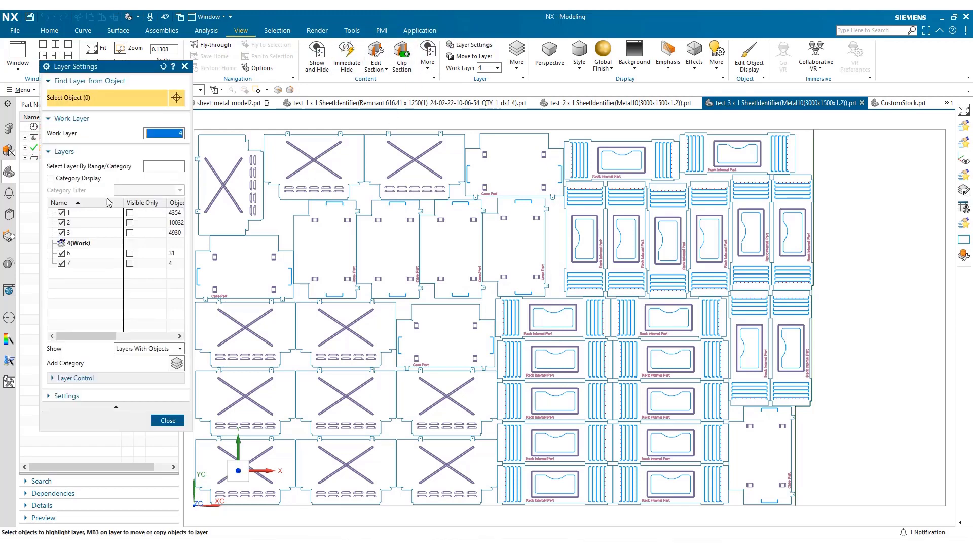
pyautogui.click(61, 233)
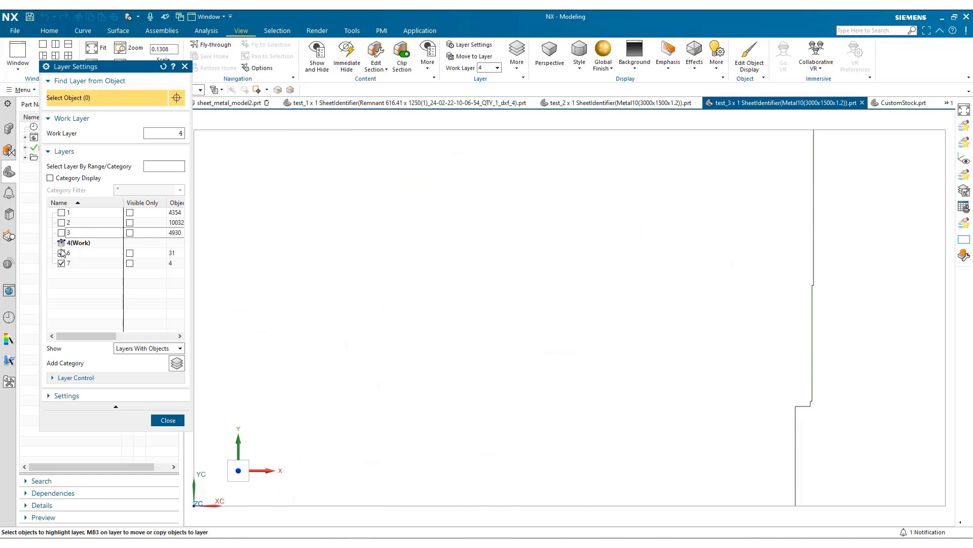
pyautogui.click(61, 253)
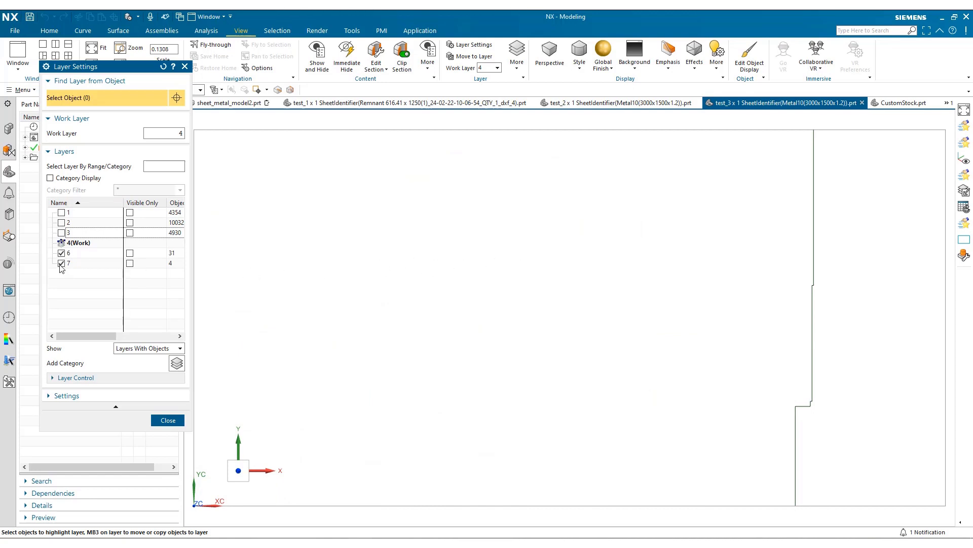
pyautogui.click(61, 264)
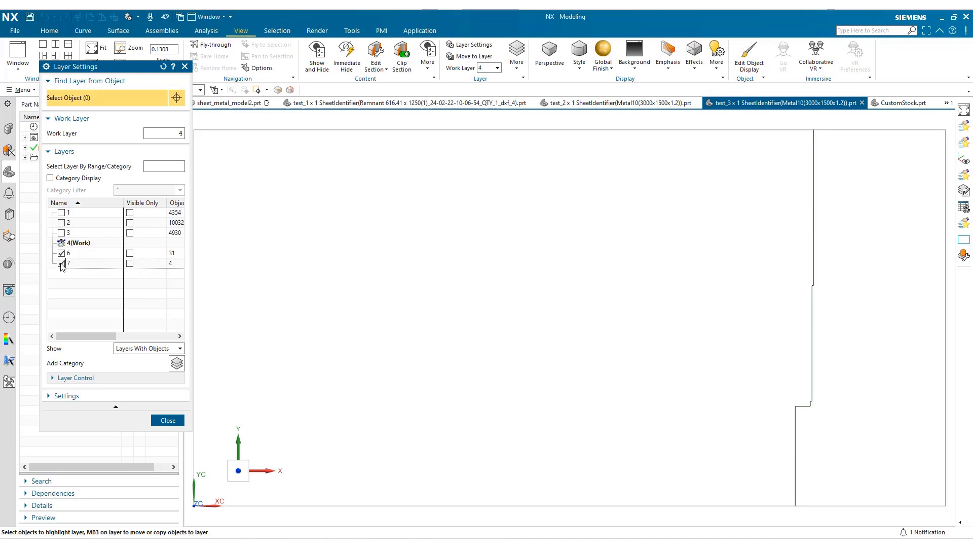
pyautogui.click(61, 213)
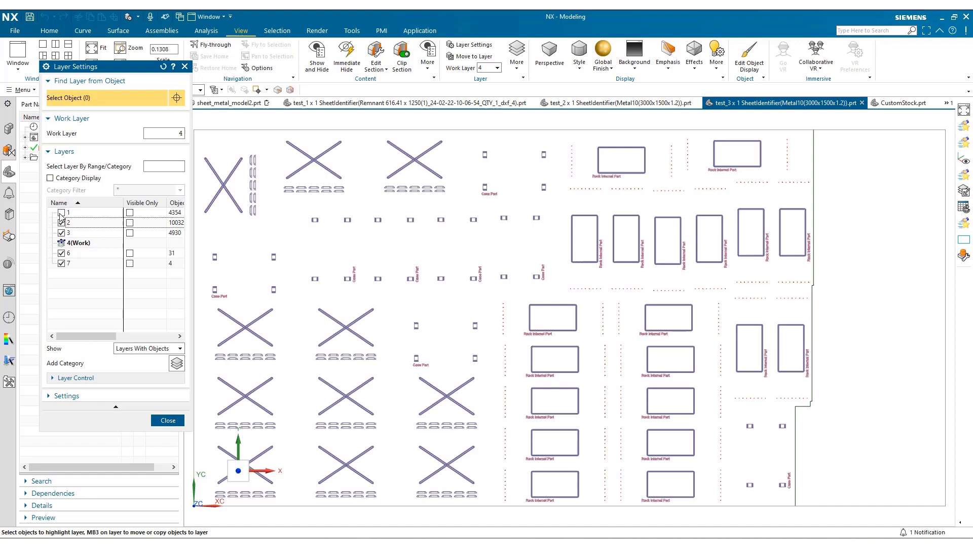
pyautogui.click(168, 420)
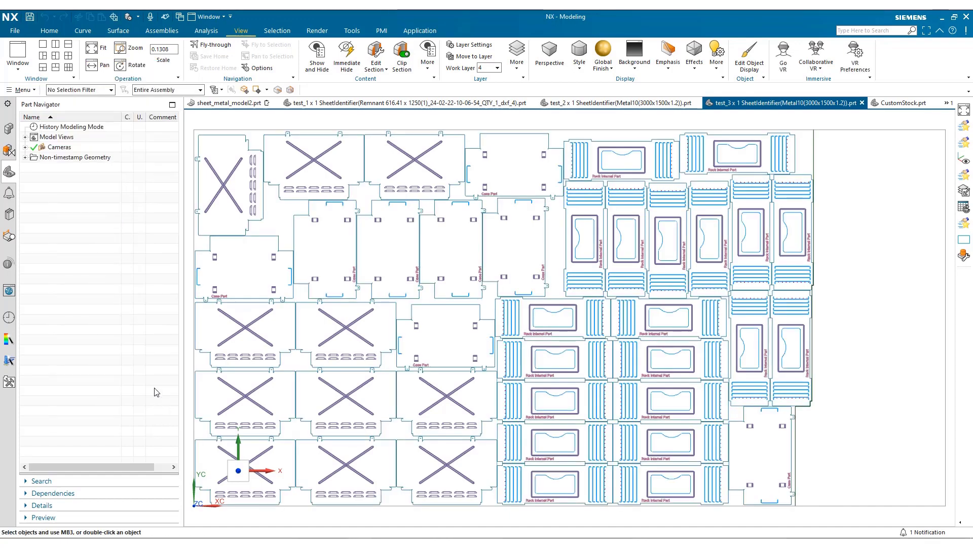
pyautogui.moveTo(158, 169)
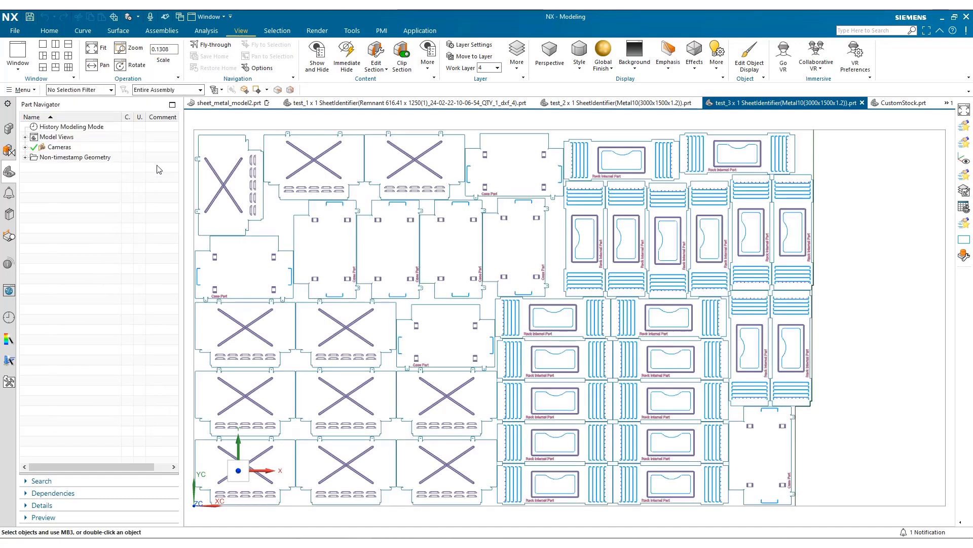
# Return to the sheet_metal_model2.prt part from the test_3 nest result
pyautogui.click(227, 103)
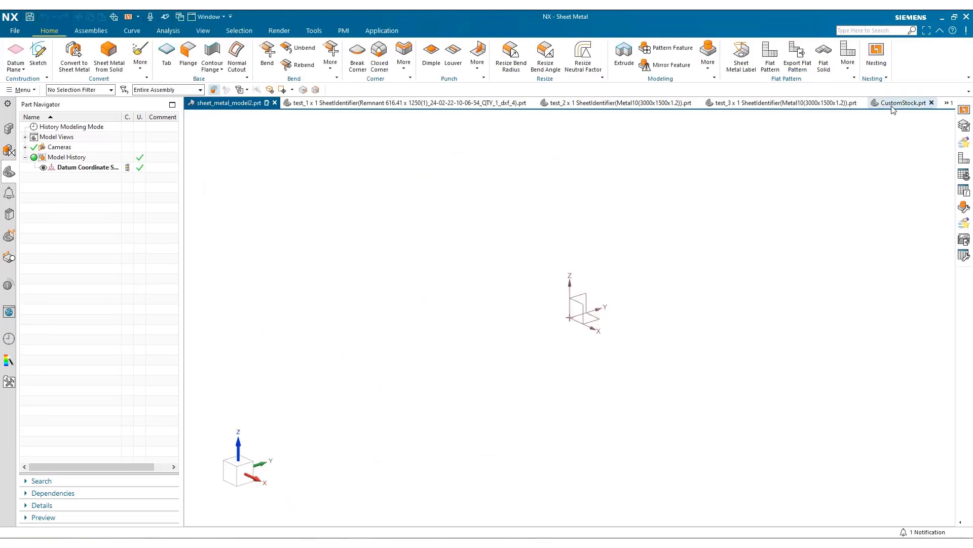
pyautogui.click(904, 103)
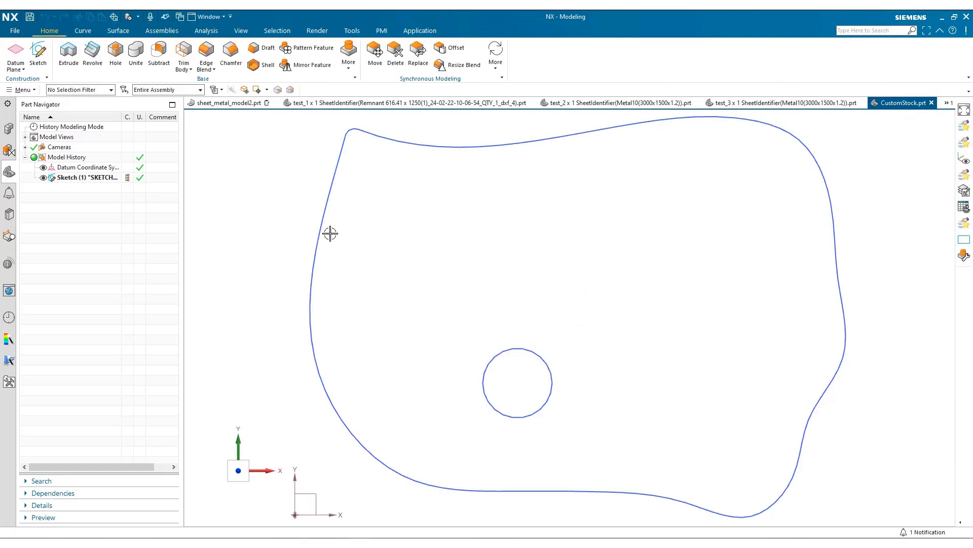
pyautogui.moveTo(241, 236)
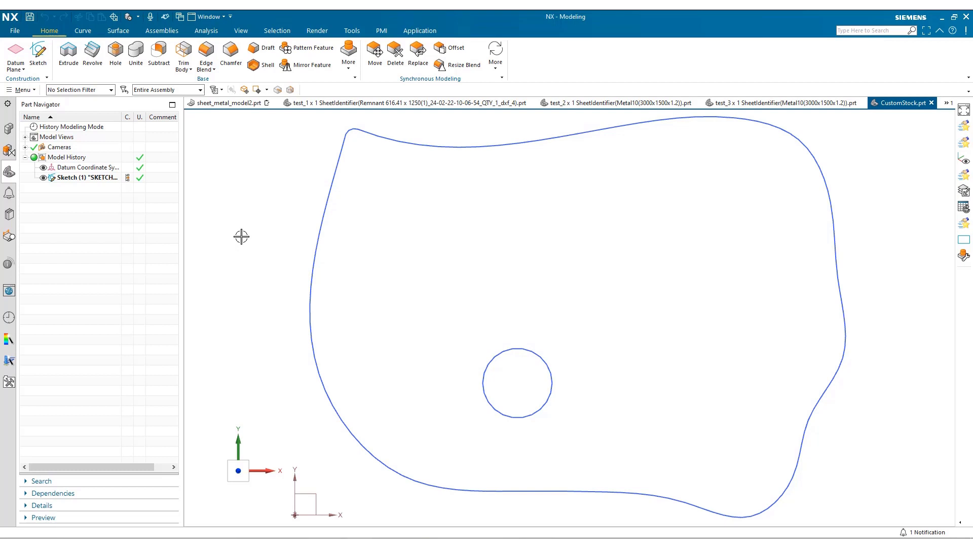
pyautogui.moveTo(478, 131)
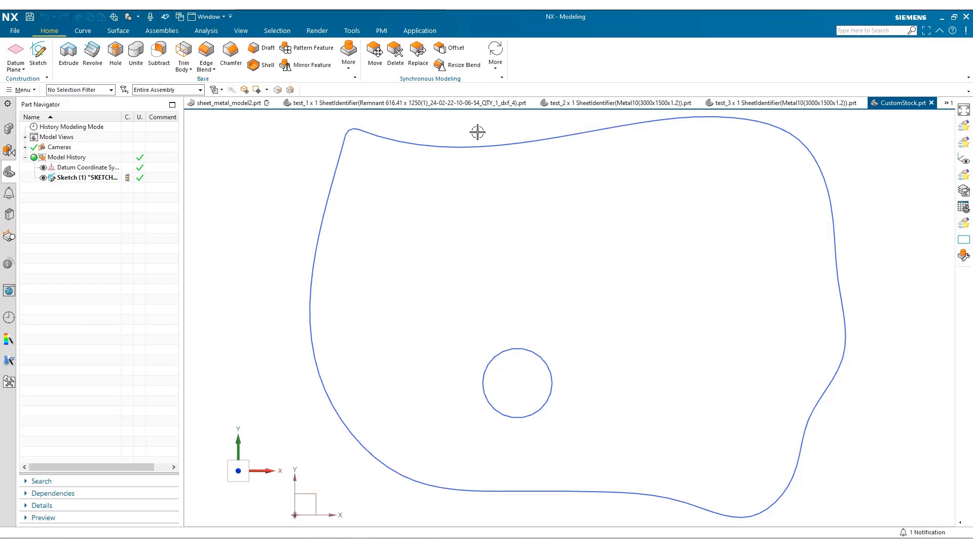
pyautogui.moveTo(258, 233)
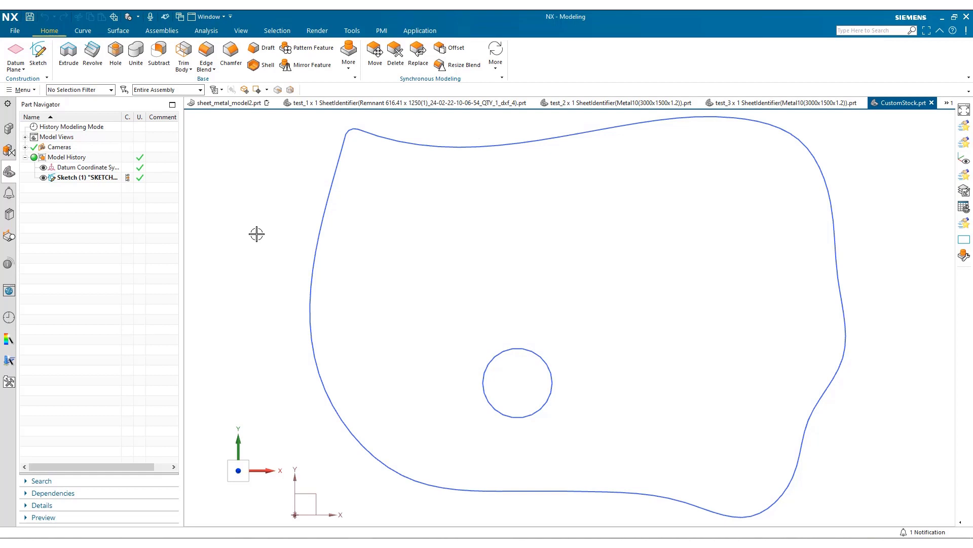
pyautogui.moveTo(515, 346)
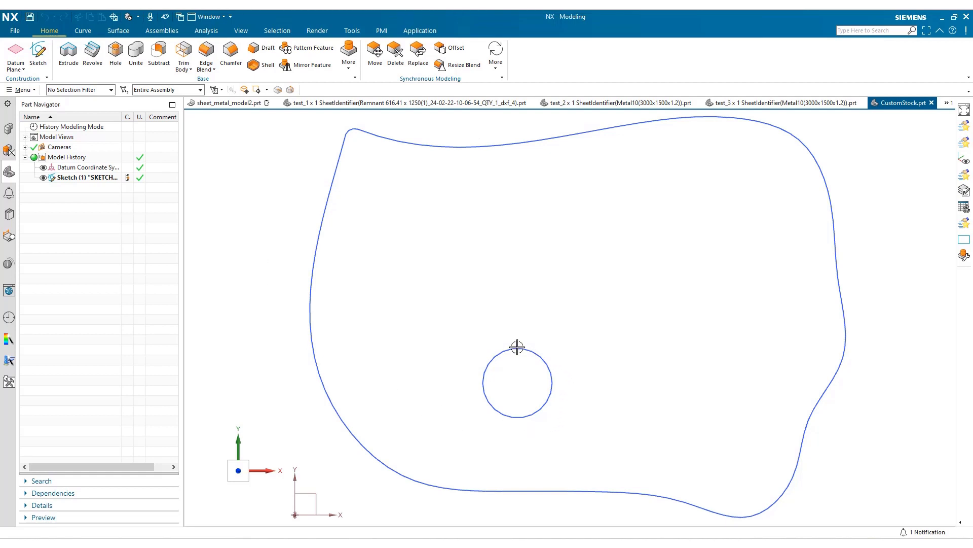
pyautogui.moveTo(534, 428)
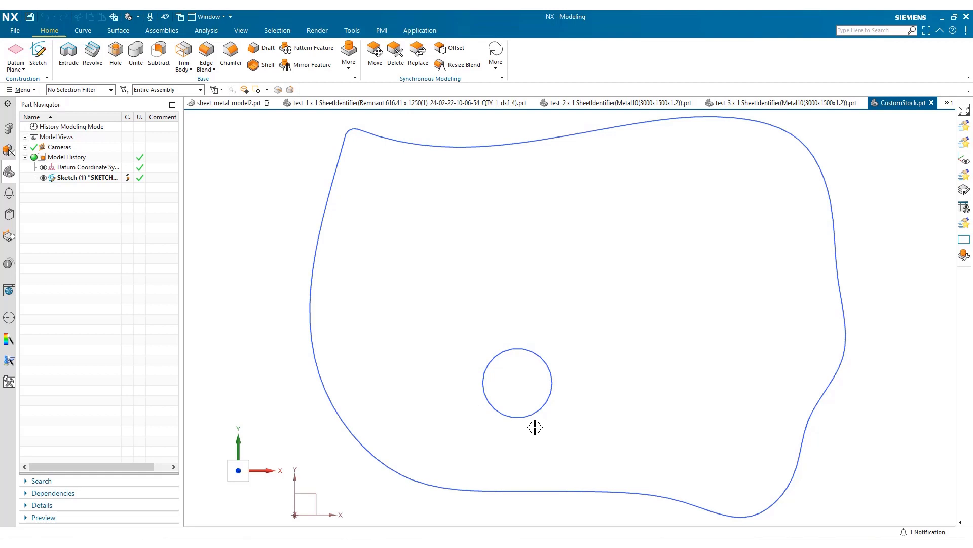
pyautogui.moveTo(515, 380)
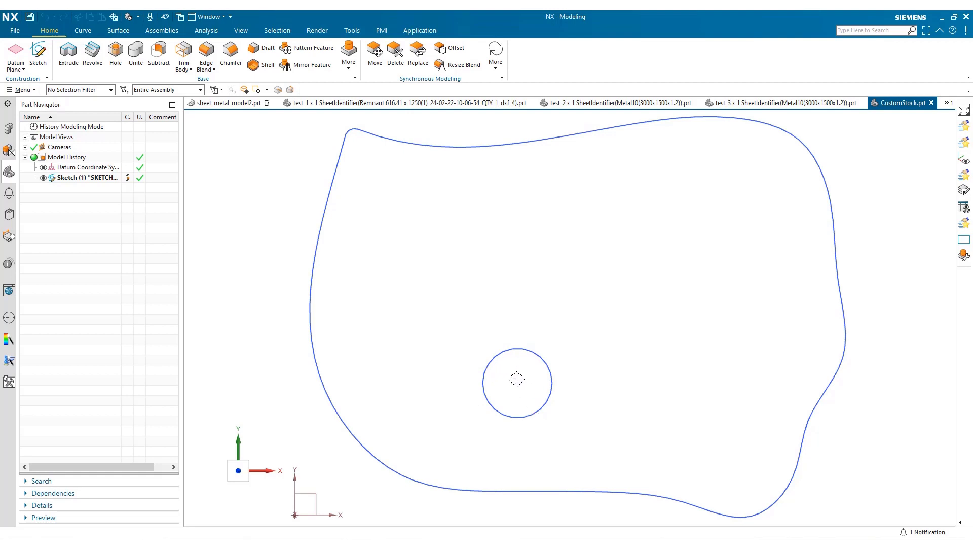
pyautogui.moveTo(232, 117)
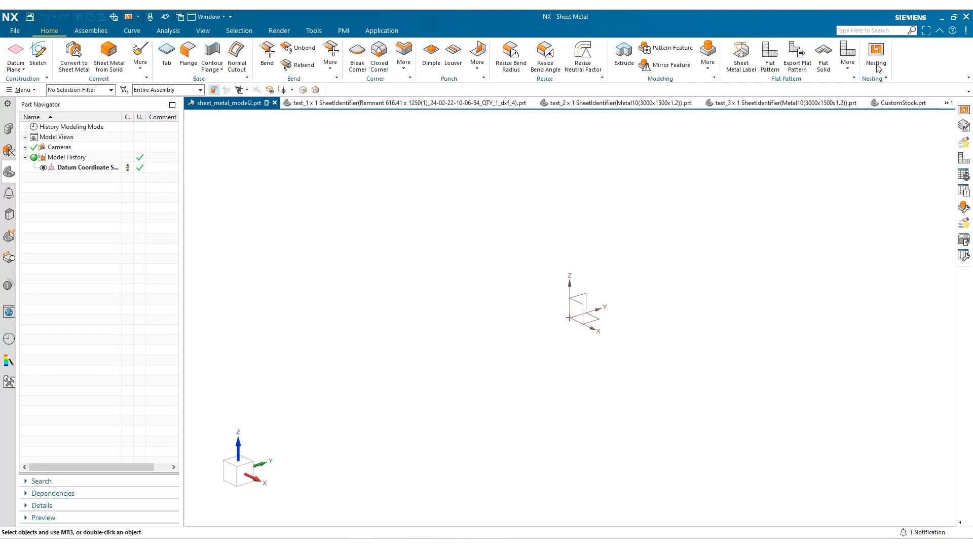
# Start a new nest, load CustomStock.json settings and review the six parts at batch quantity 10
pyautogui.click(876, 52)
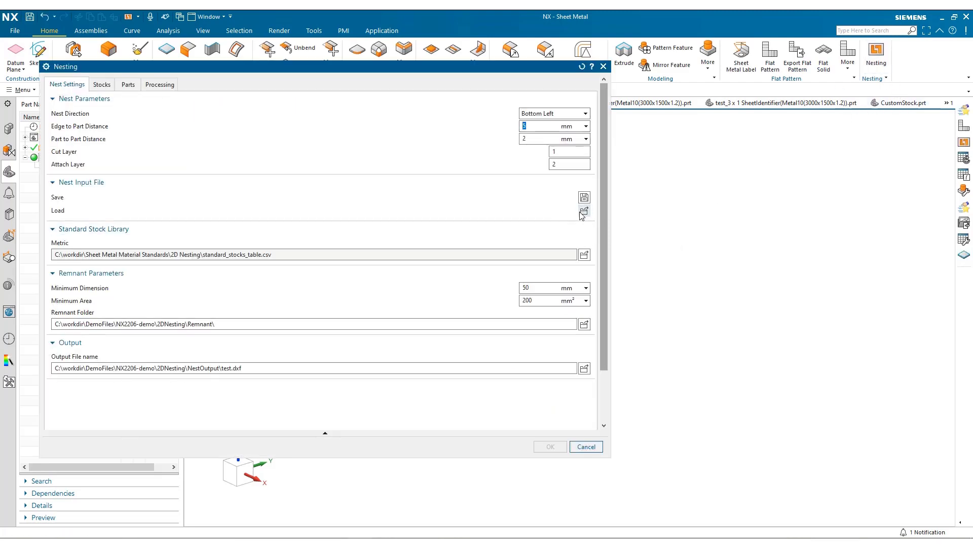
pyautogui.click(584, 213)
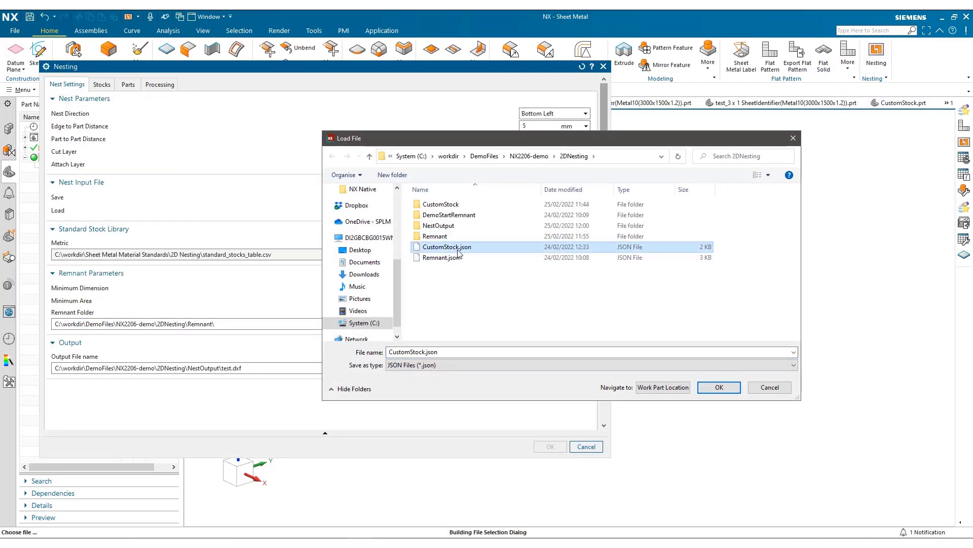
pyautogui.click(719, 387)
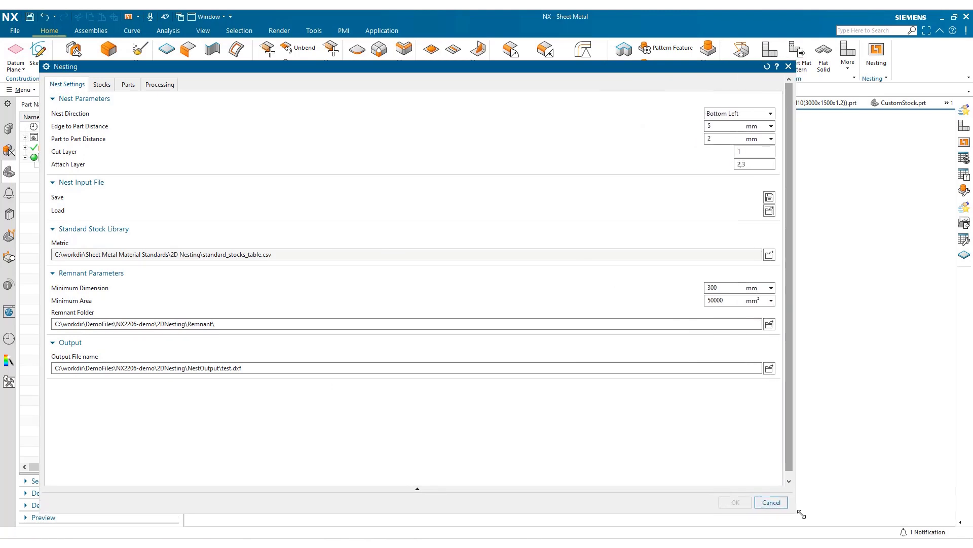
pyautogui.click(127, 84)
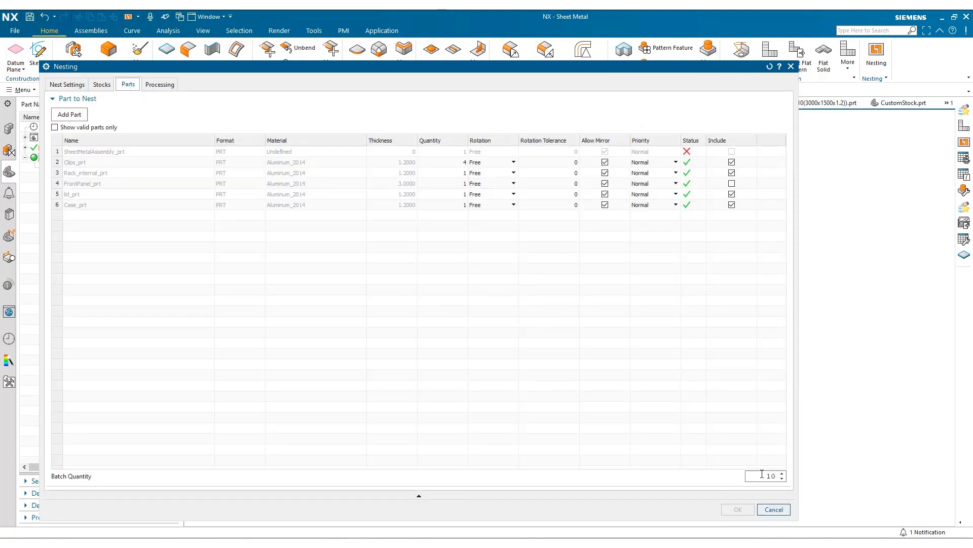
# Add the CustomStock DXF from file as the only stock sheet, 1.2 mm thick
pyautogui.click(101, 85)
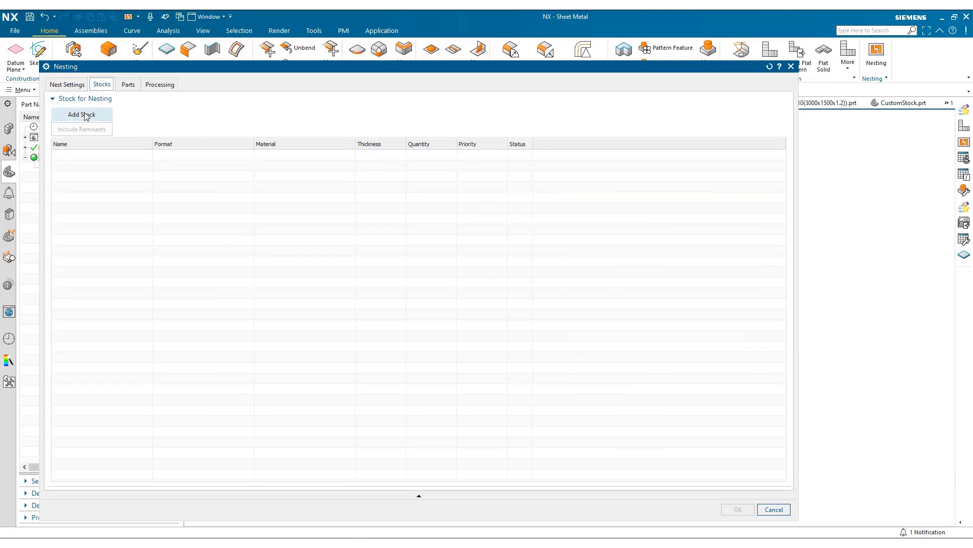
pyautogui.click(81, 114)
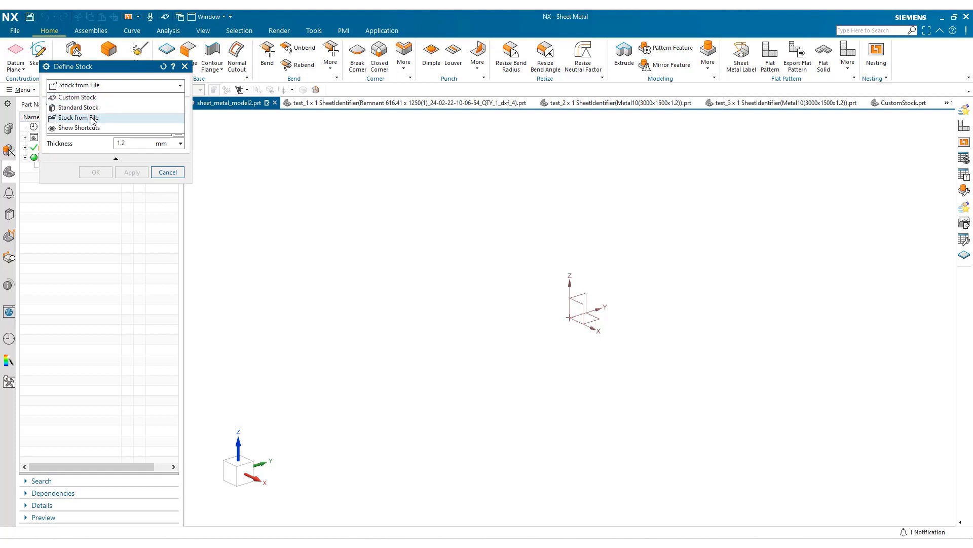
pyautogui.click(78, 118)
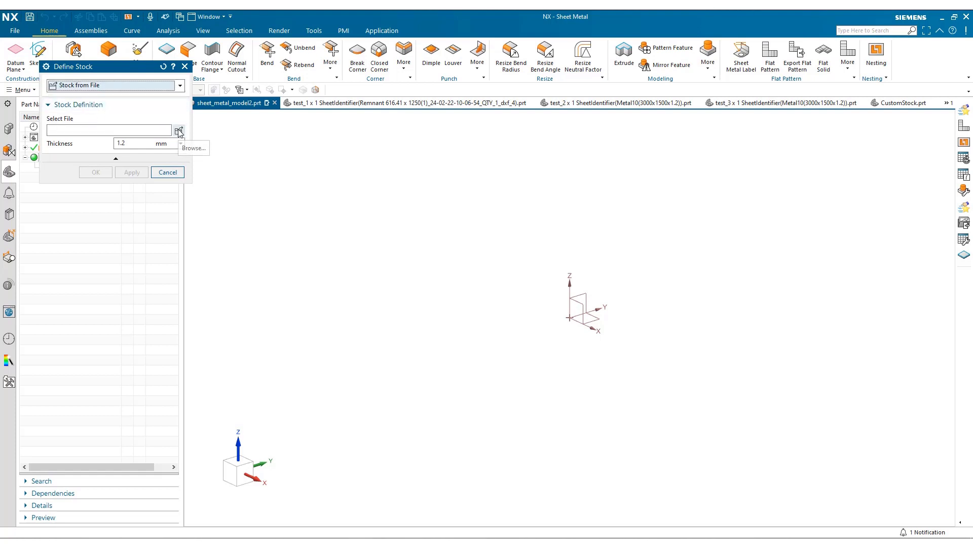
pyautogui.click(178, 130)
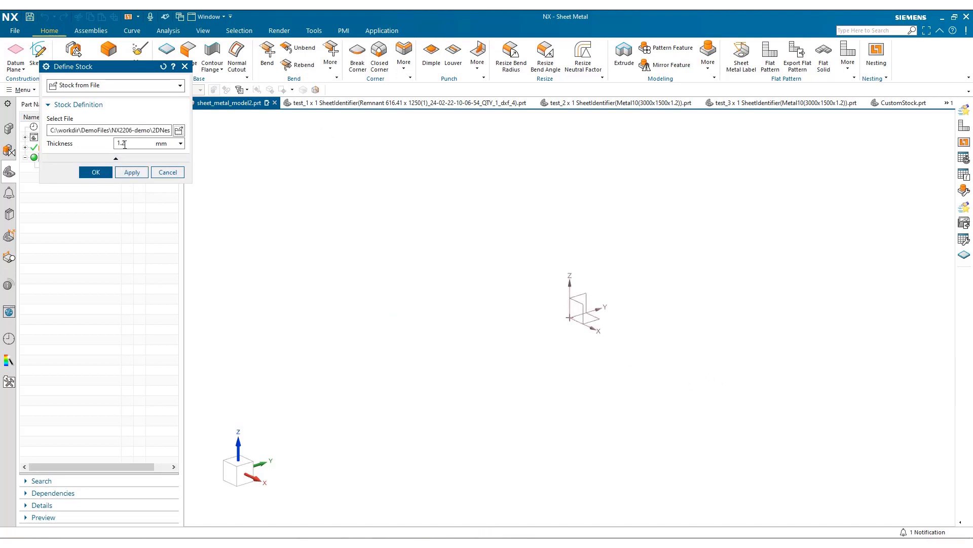
pyautogui.click(95, 171)
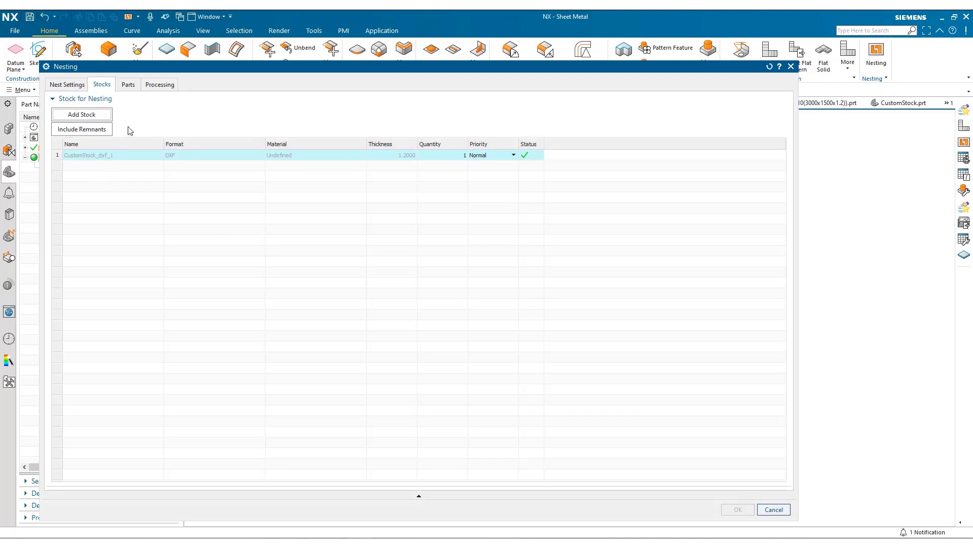
# Run the nest on the CustomStock sheet: 57 parts placed, 13 unplaced, 57.19% utilization
pyautogui.click(159, 84)
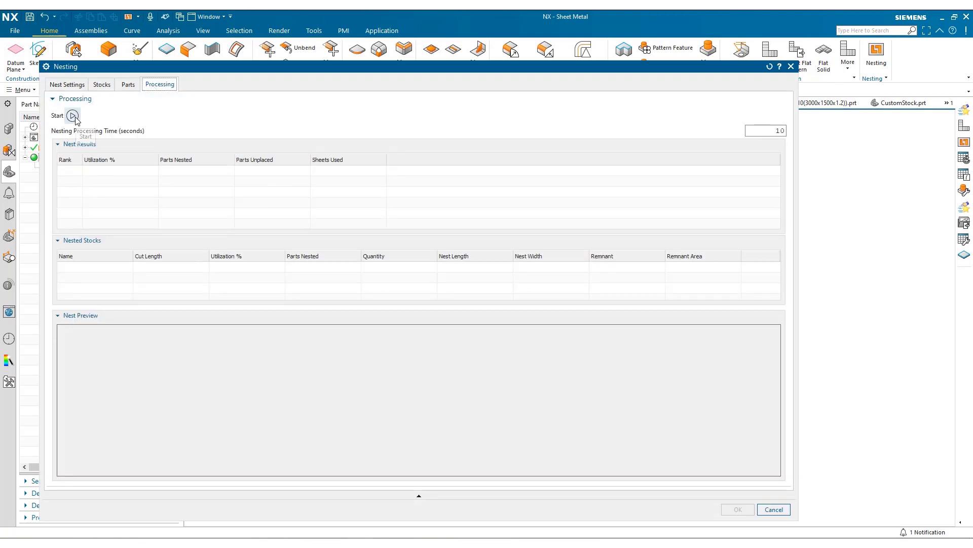
pyautogui.click(72, 116)
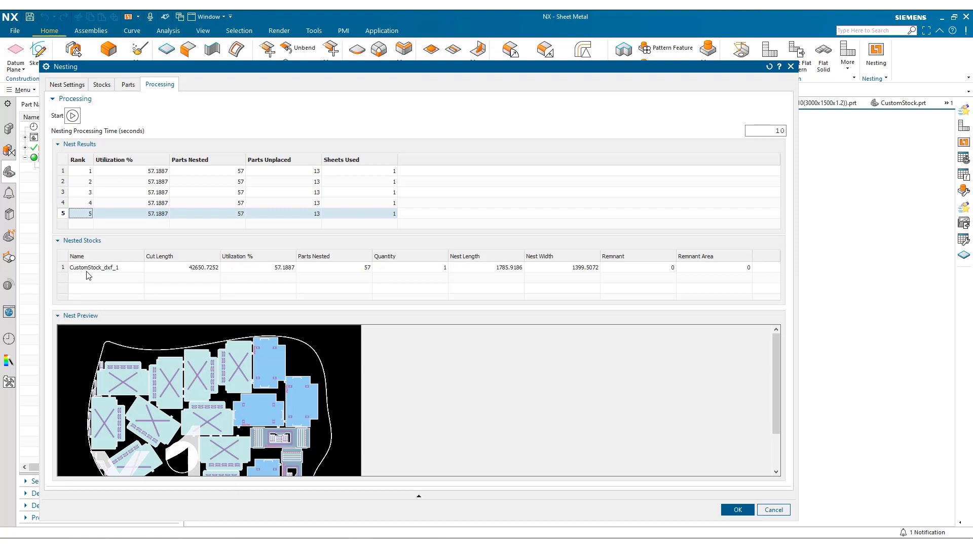
pyautogui.moveTo(567, 282)
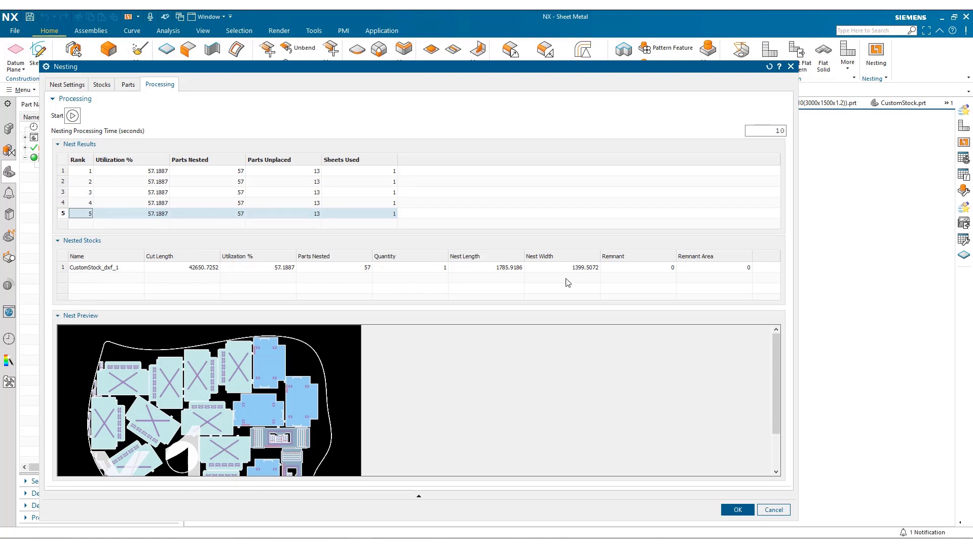
pyautogui.moveTo(276, 394)
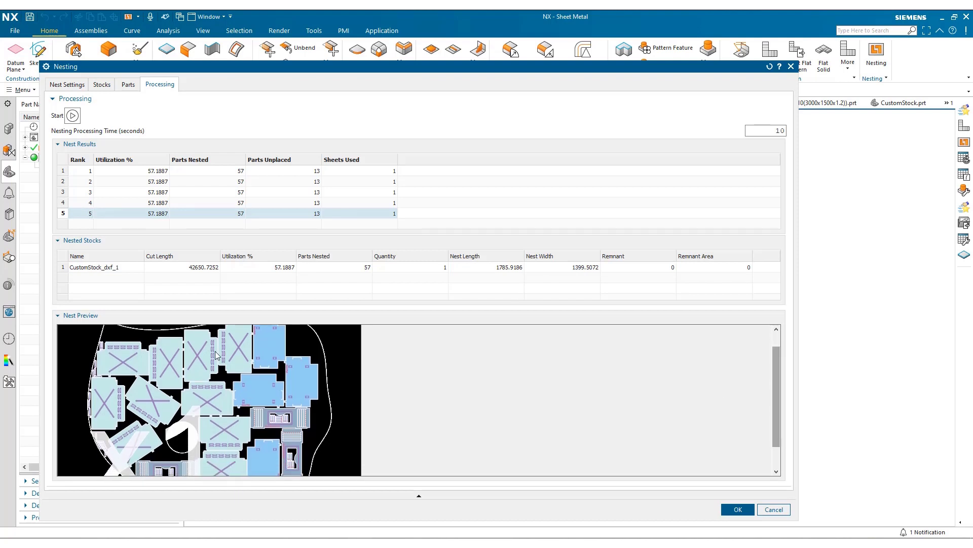
pyautogui.moveTo(171, 453)
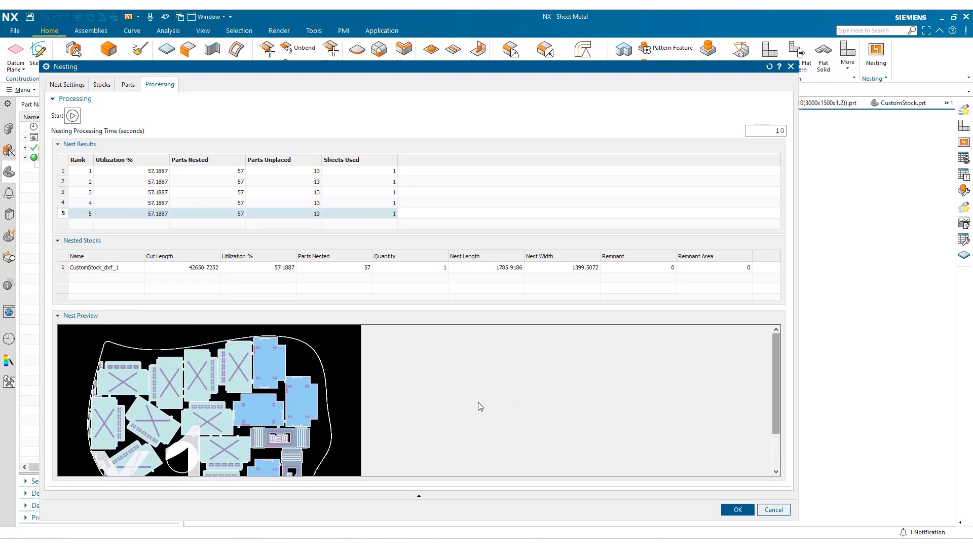
pyautogui.moveTo(492, 414)
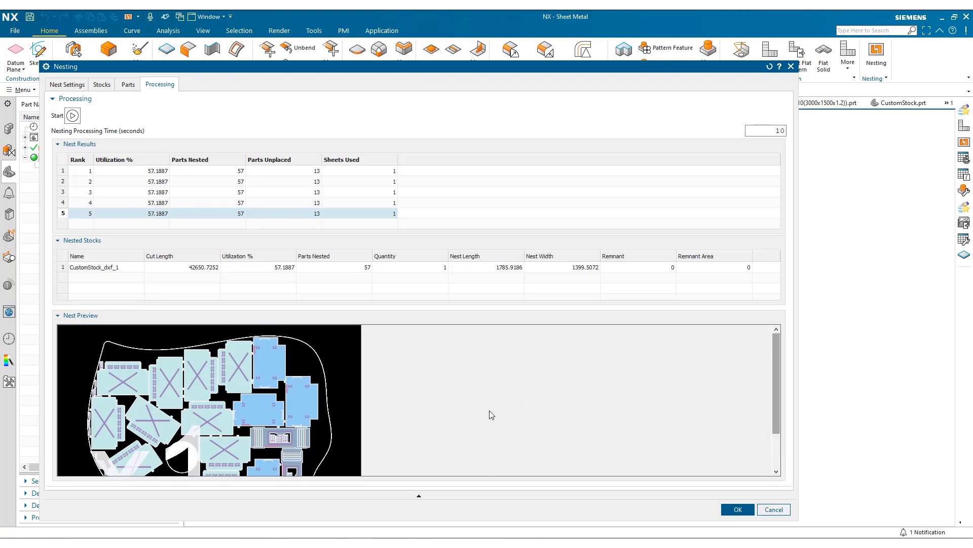